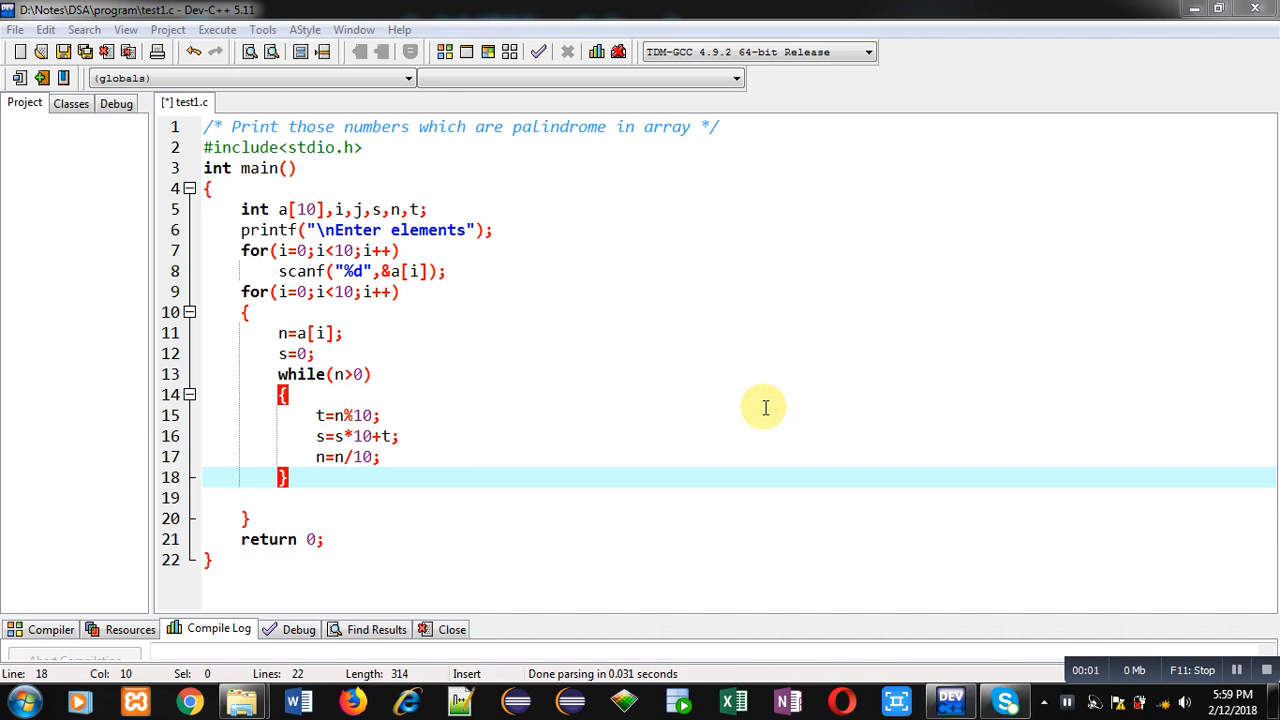
Bring the Dev-C++ code editor back to the front, starting from the purpose comment.
click(210, 126)
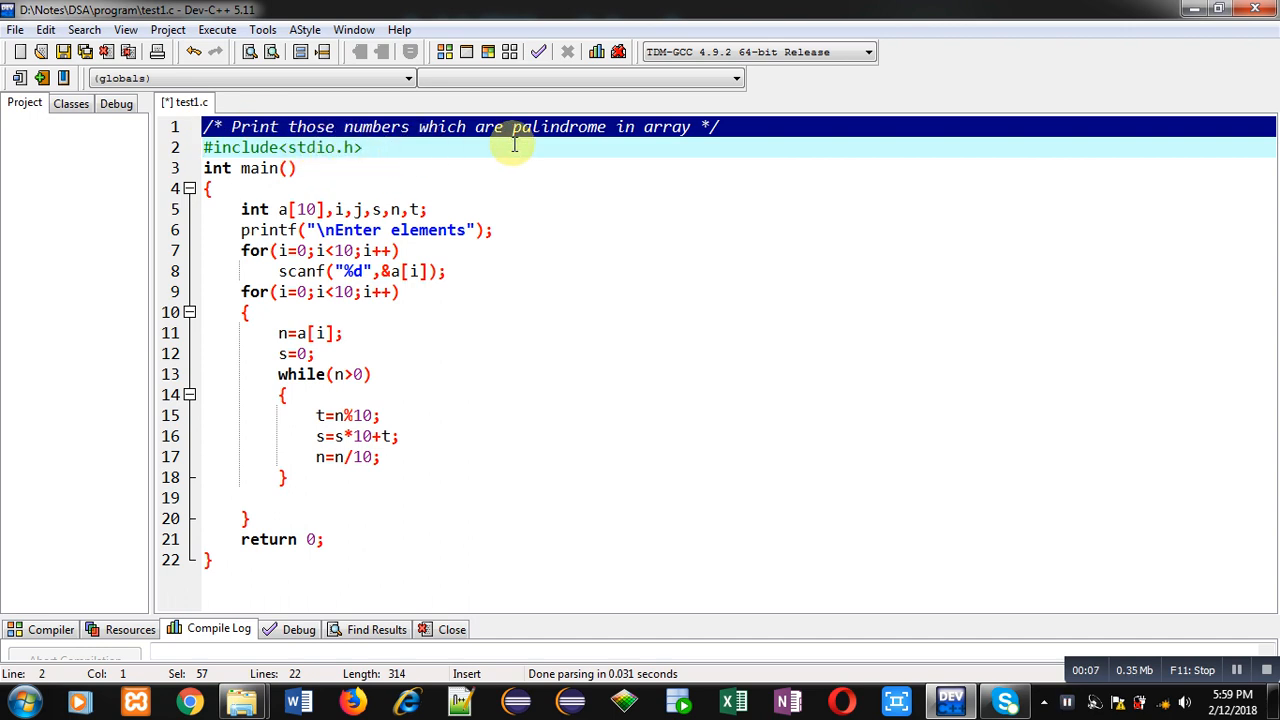
mouse_move(676, 152)
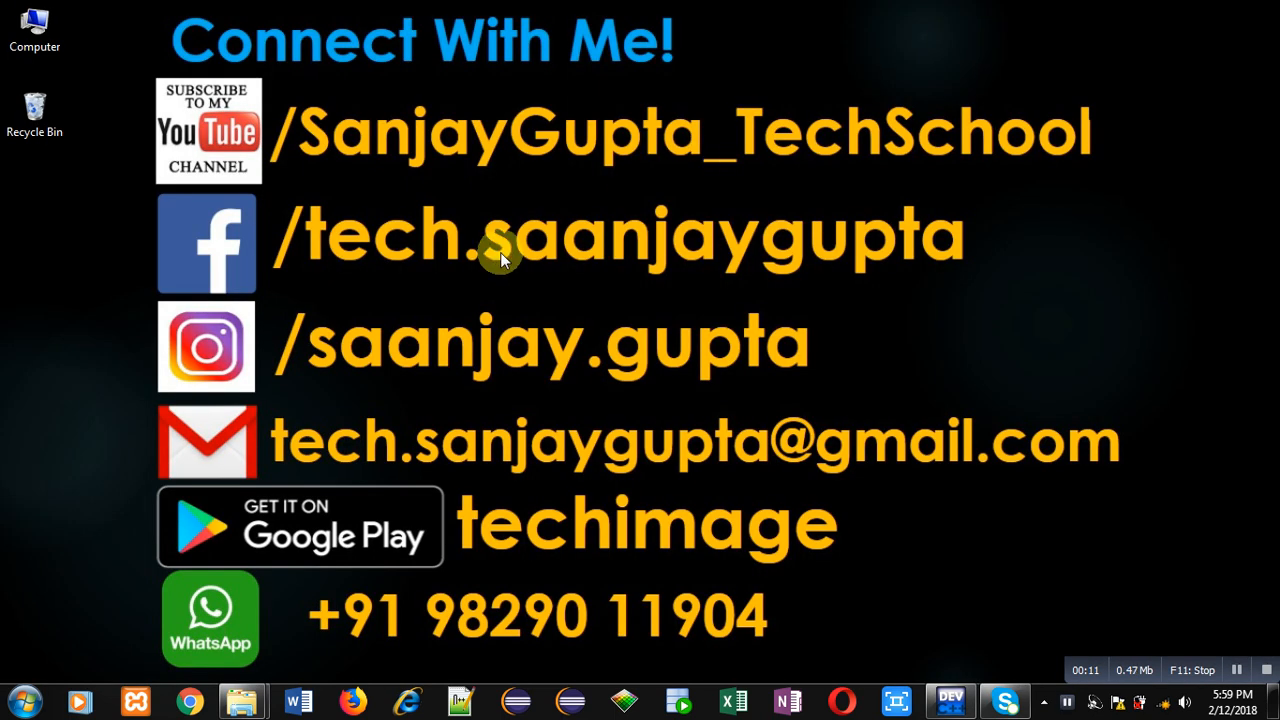
mouse_move(300, 176)
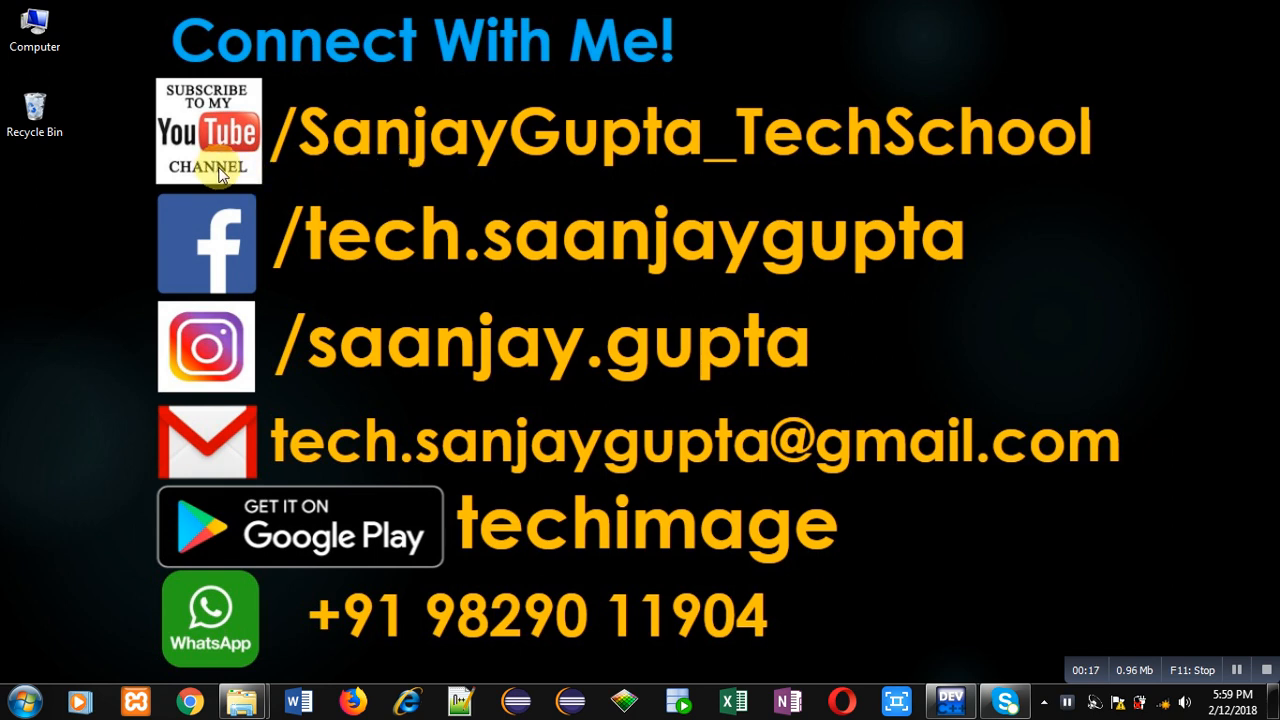
mouse_move(820, 190)
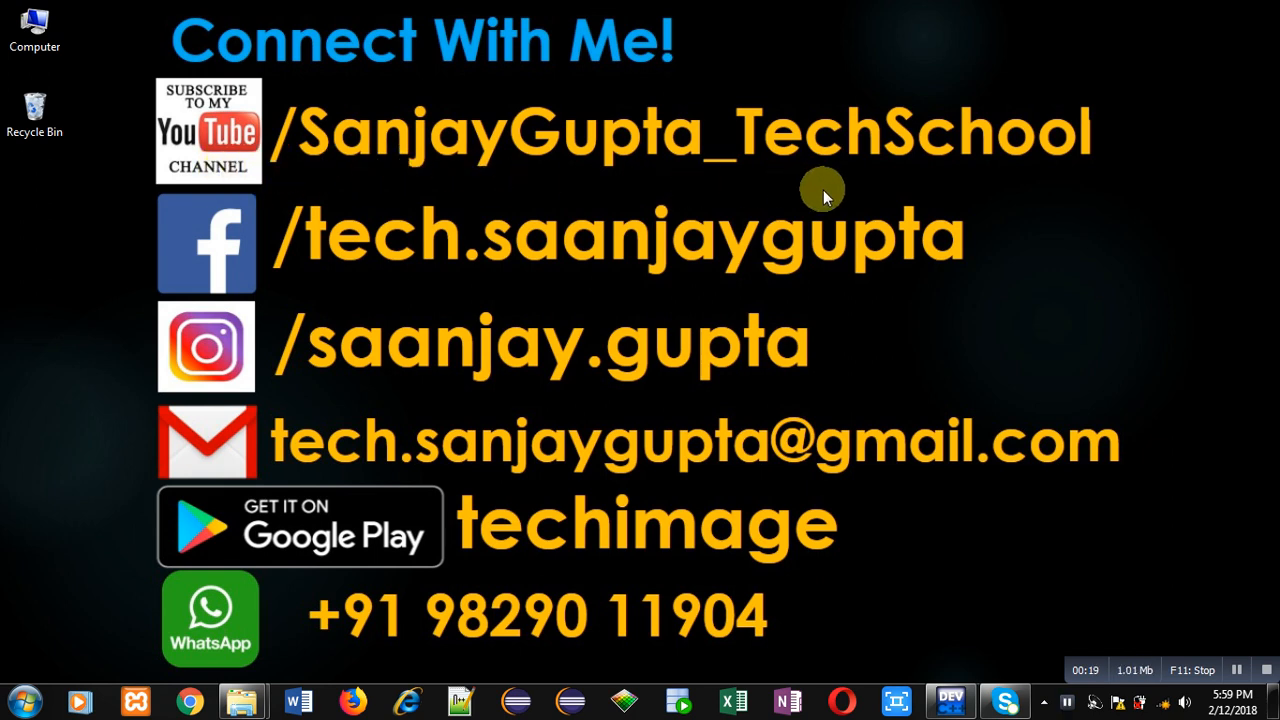
mouse_move(558, 564)
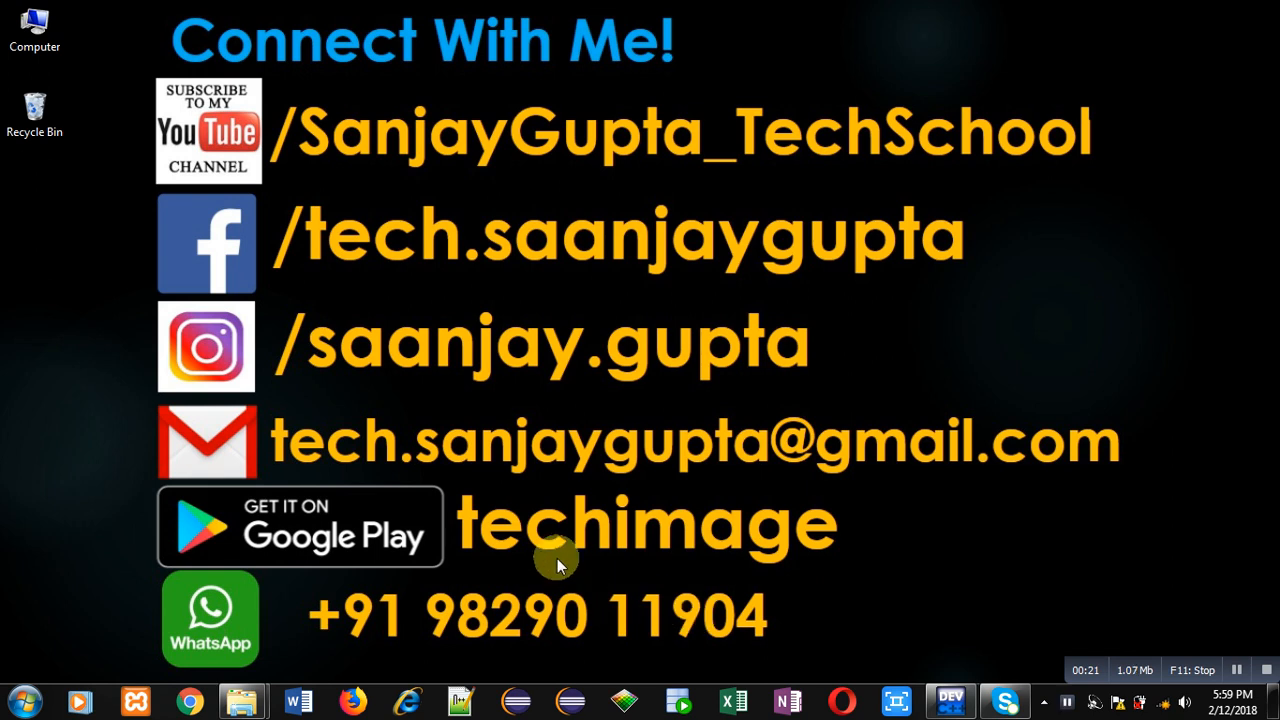
mouse_move(508, 580)
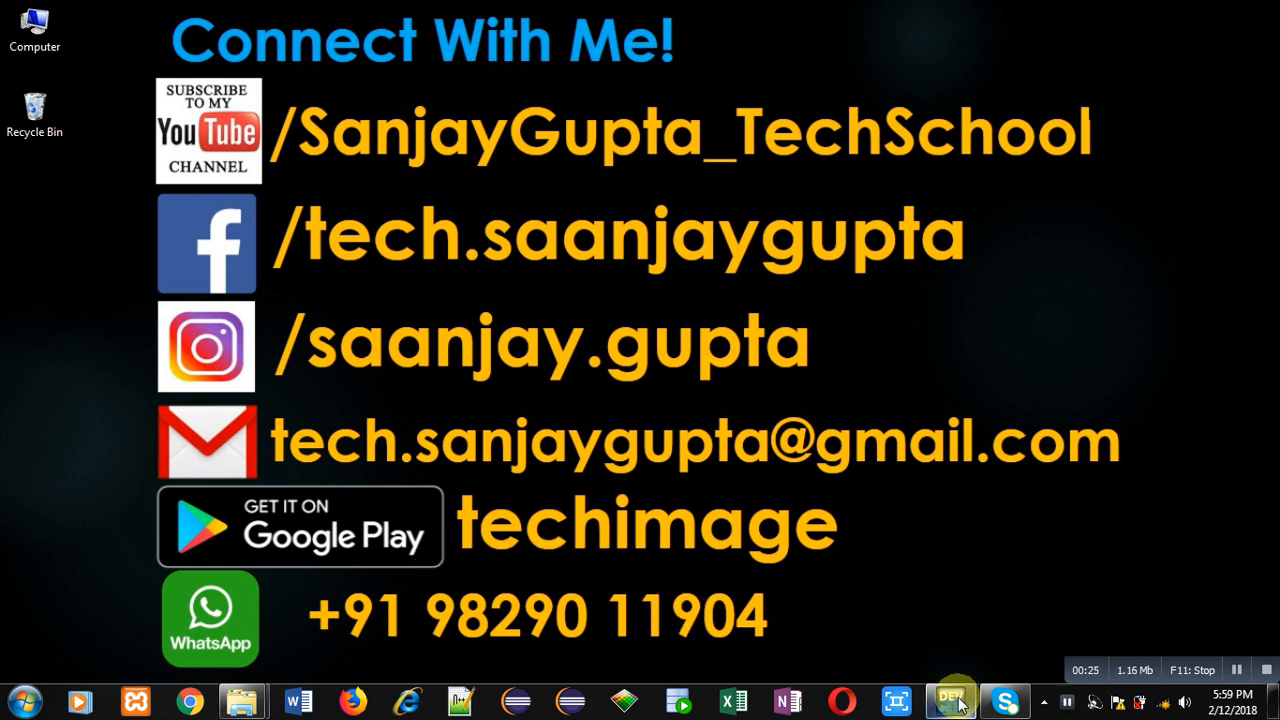
click(948, 700)
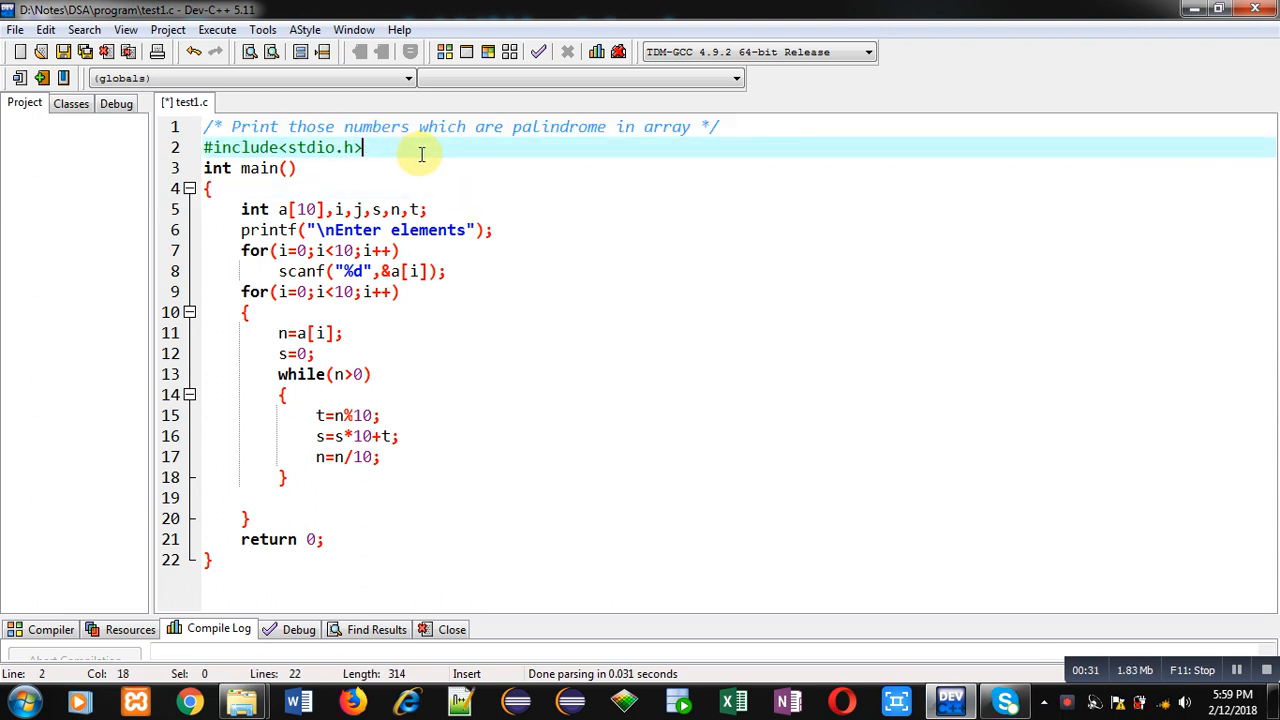
mouse_move(328, 176)
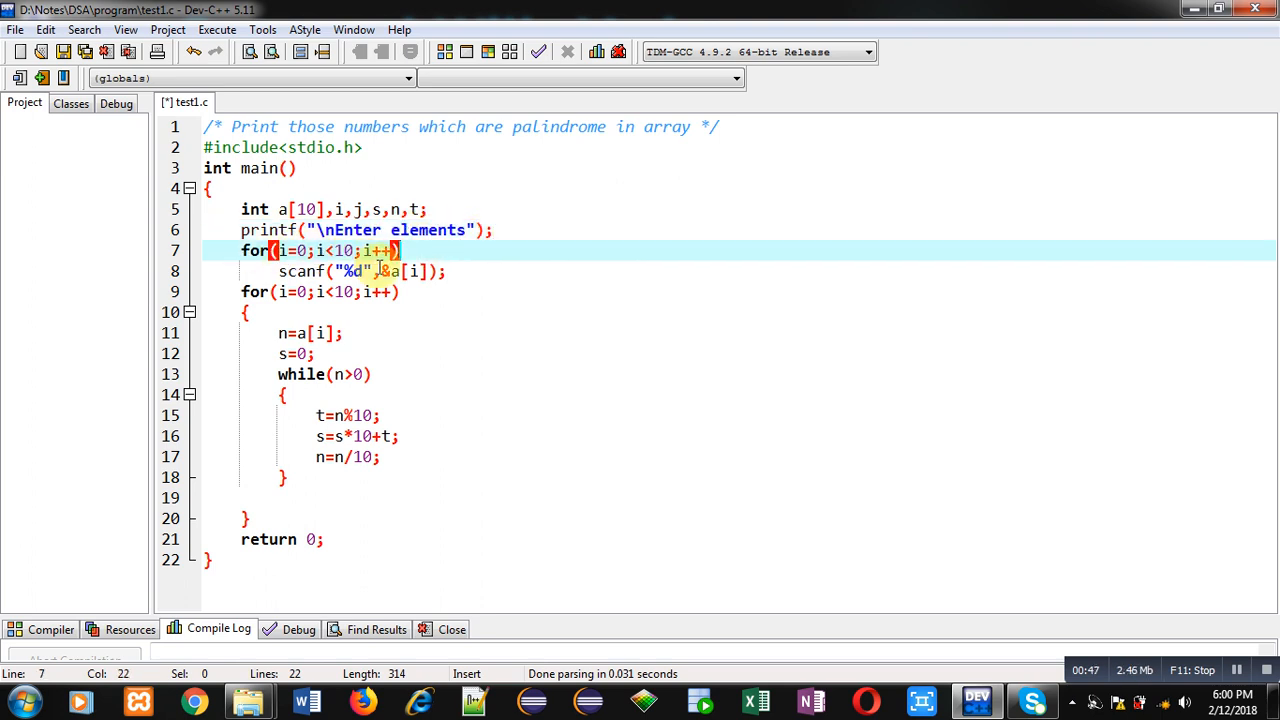
Walk through the scanf, n=a[i], s=0 lines and the while(n>0) loop body without editing.
click(380, 272)
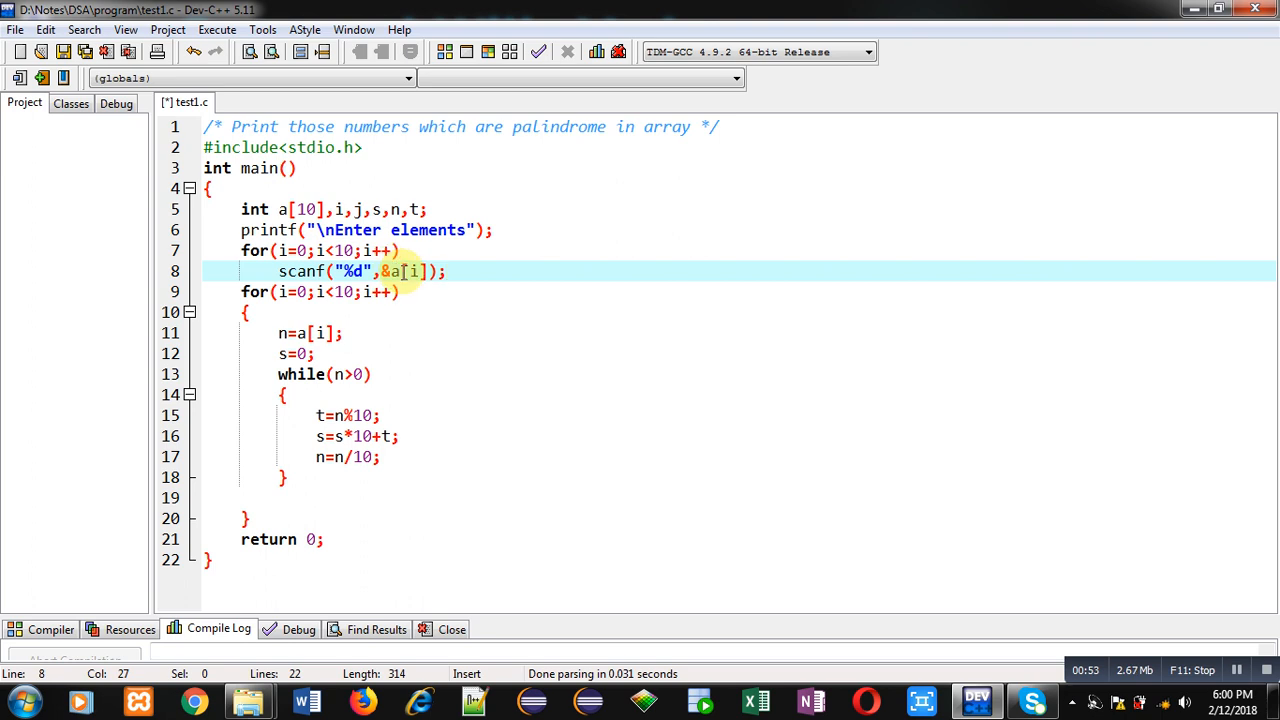
mouse_move(418, 294)
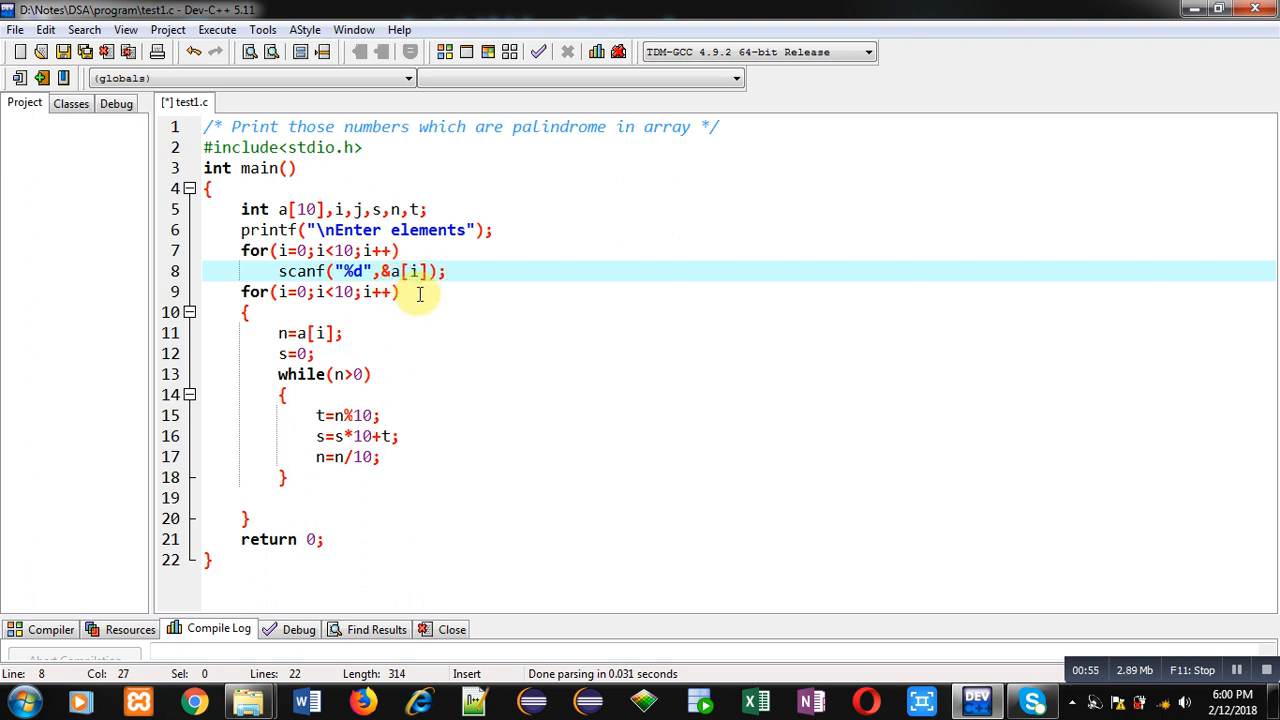
click(328, 292)
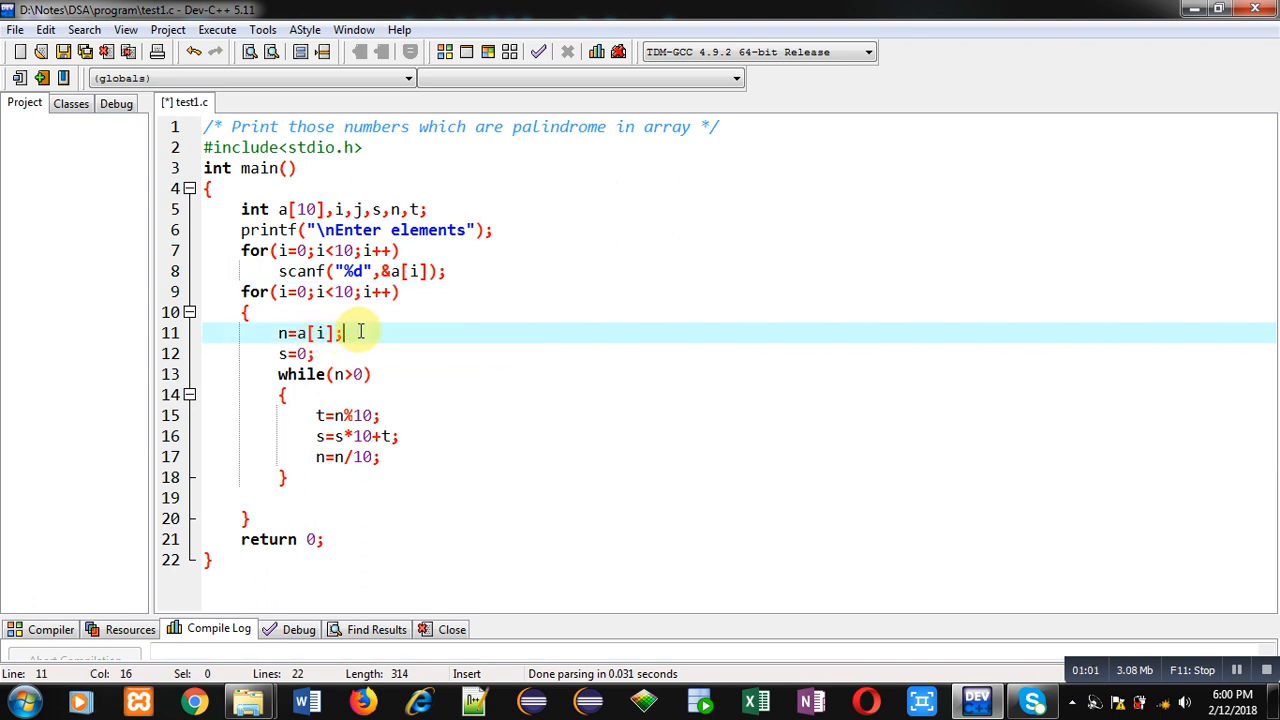
mouse_move(358, 312)
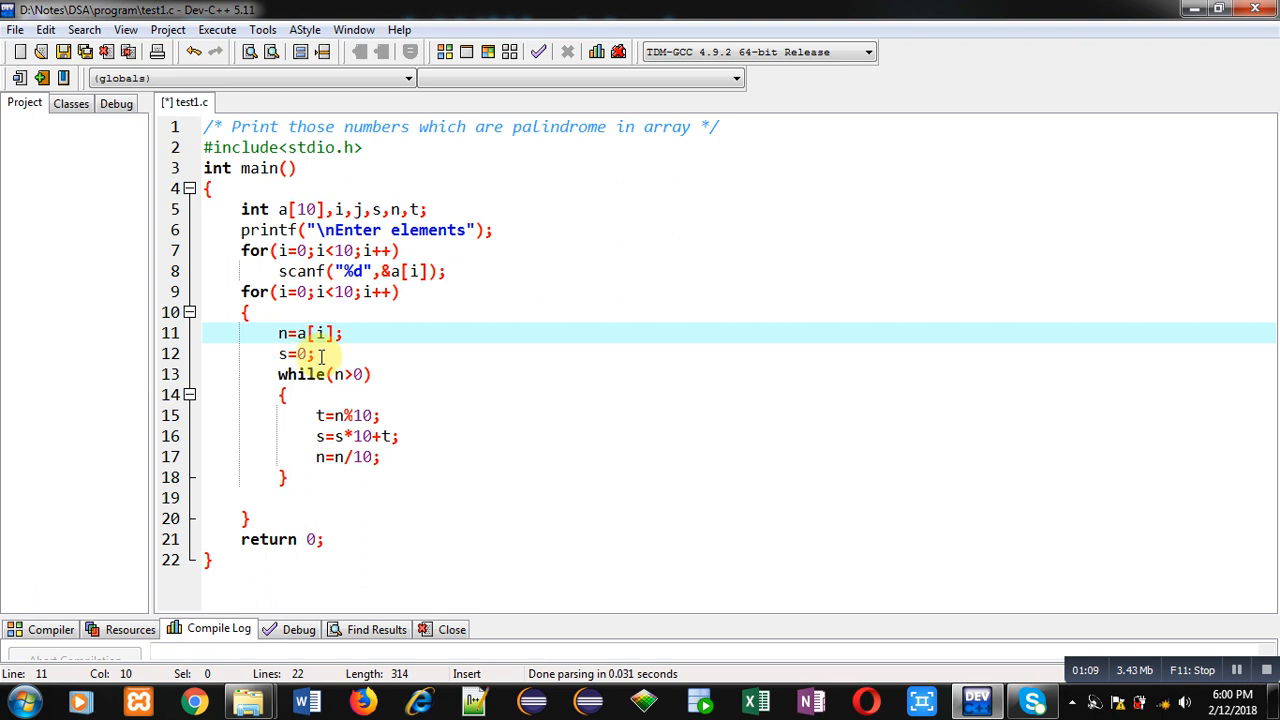
click(316, 354)
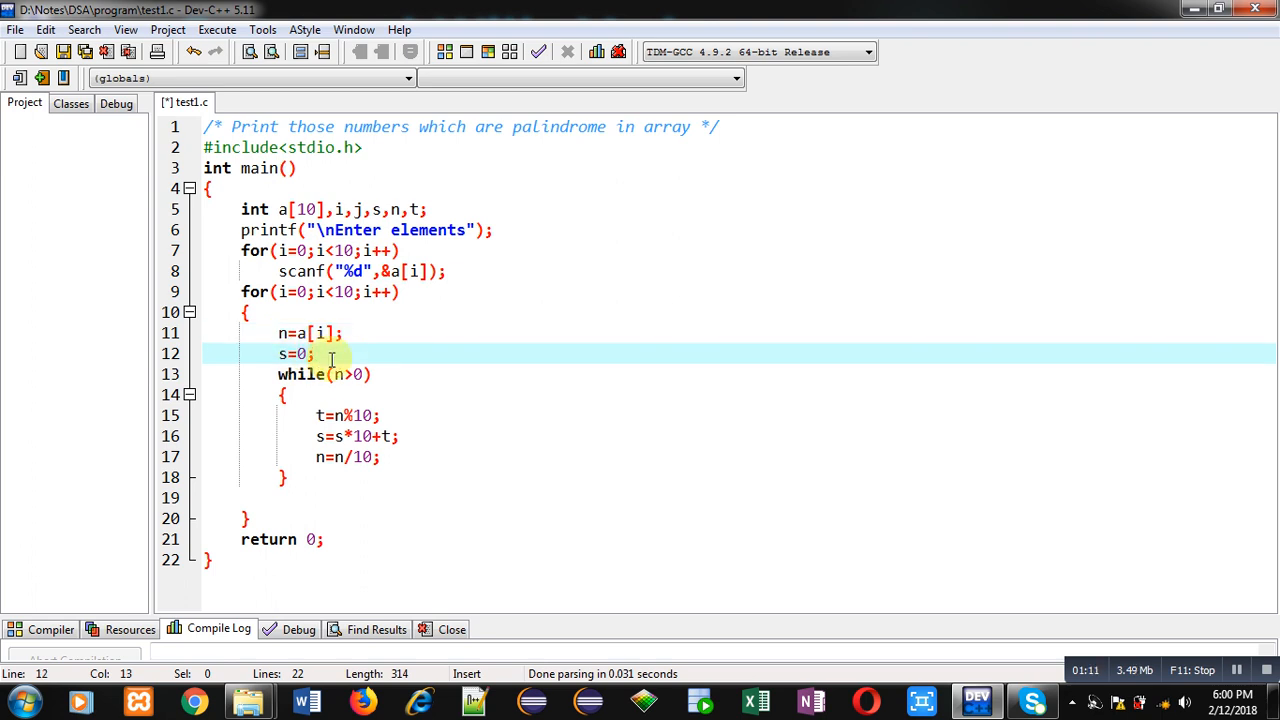
click(284, 394)
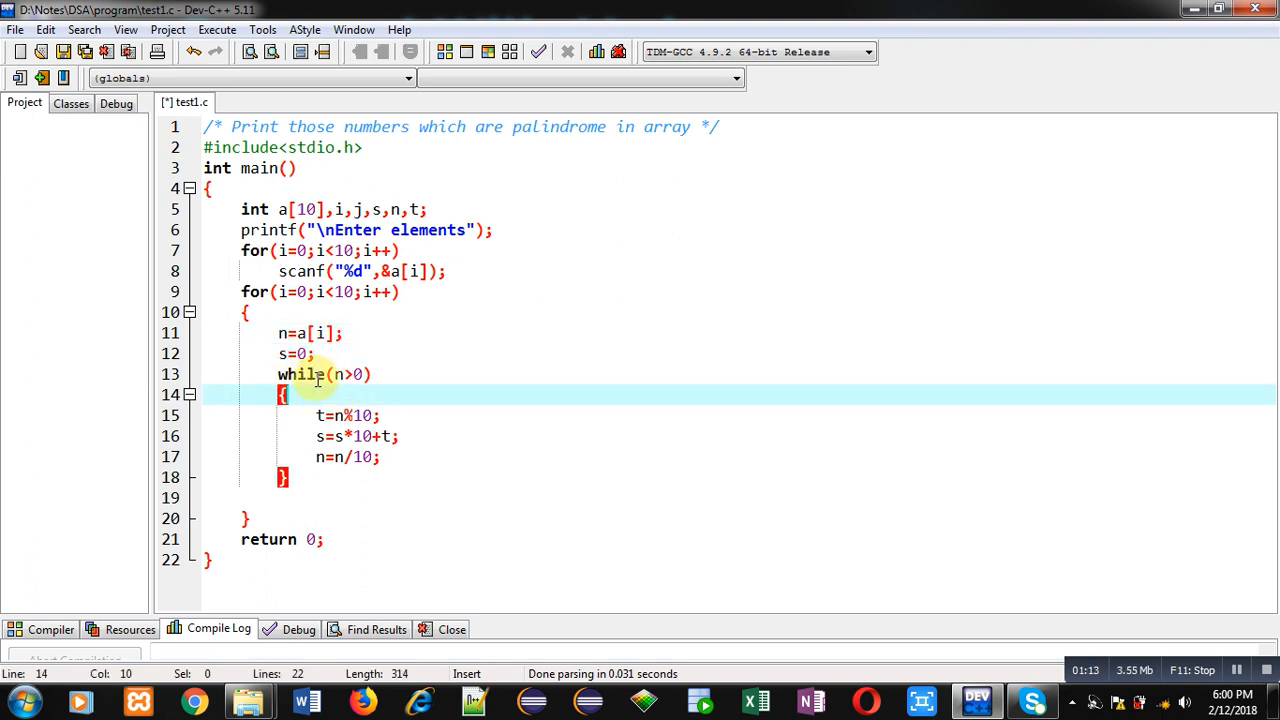
click(308, 374)
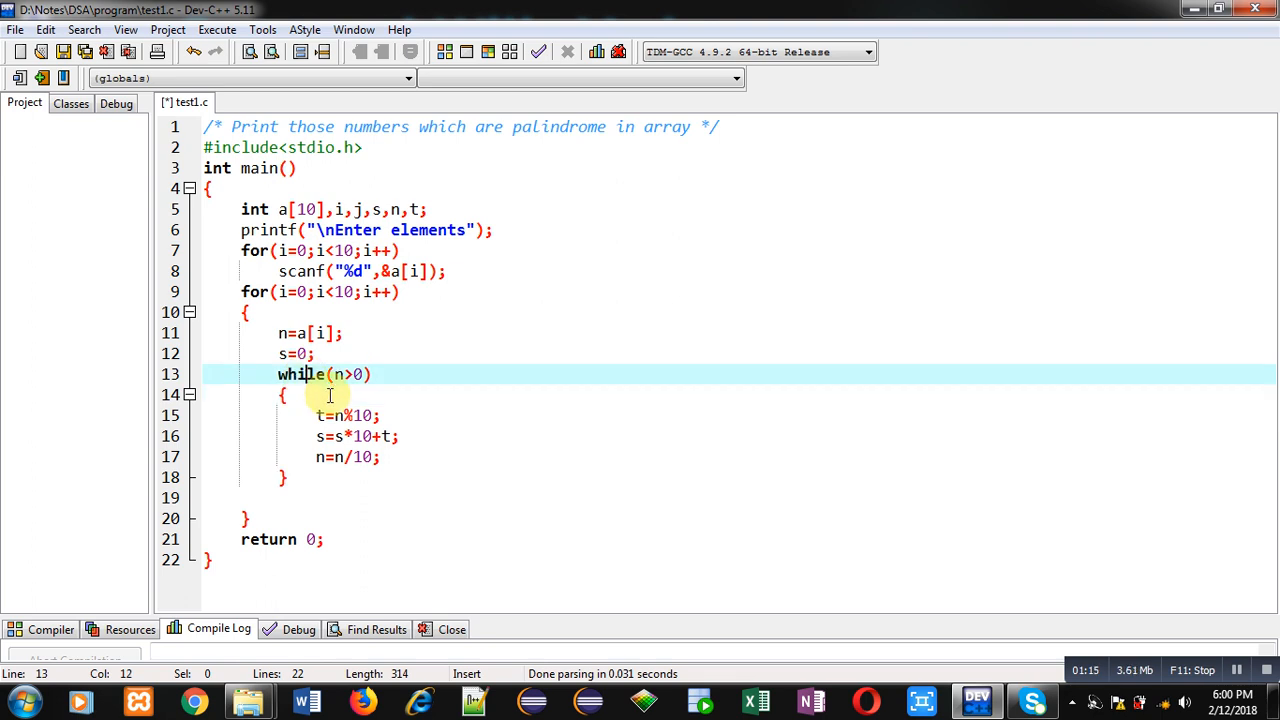
click(284, 476)
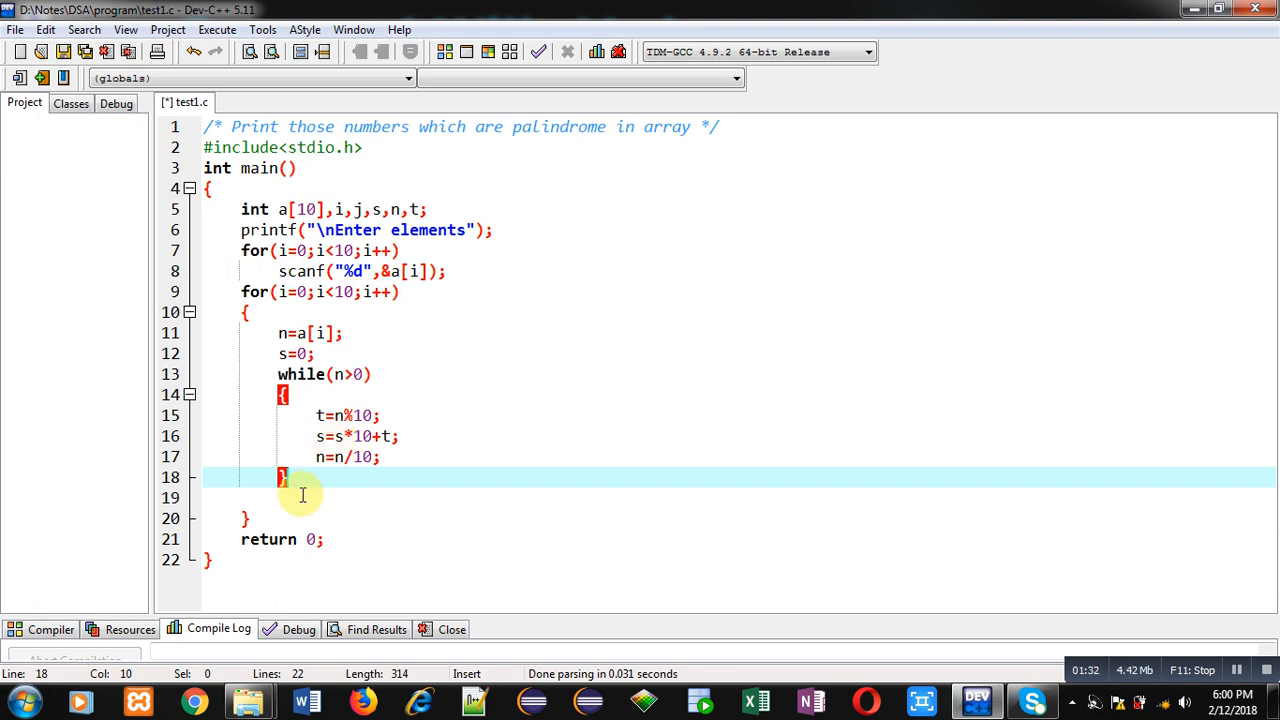
Write the palindrome check if(s==a[i]) after the digit-reversing loop.
text(if)
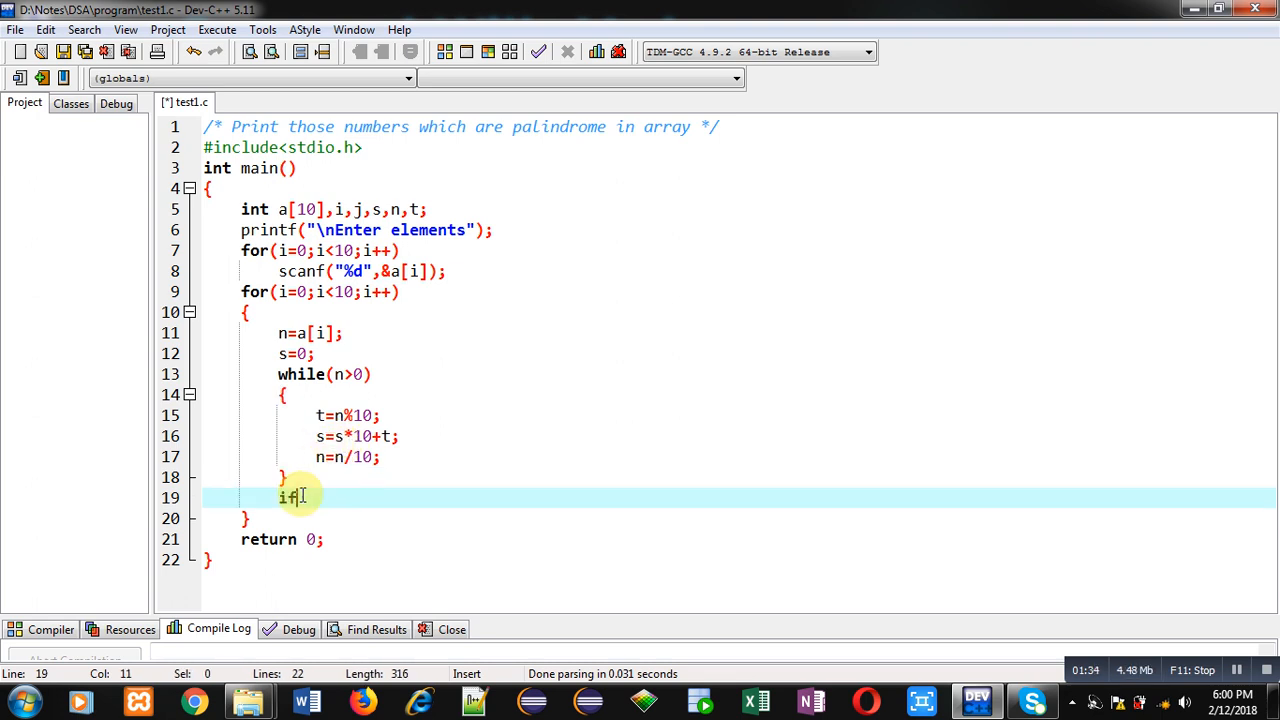
text((s))
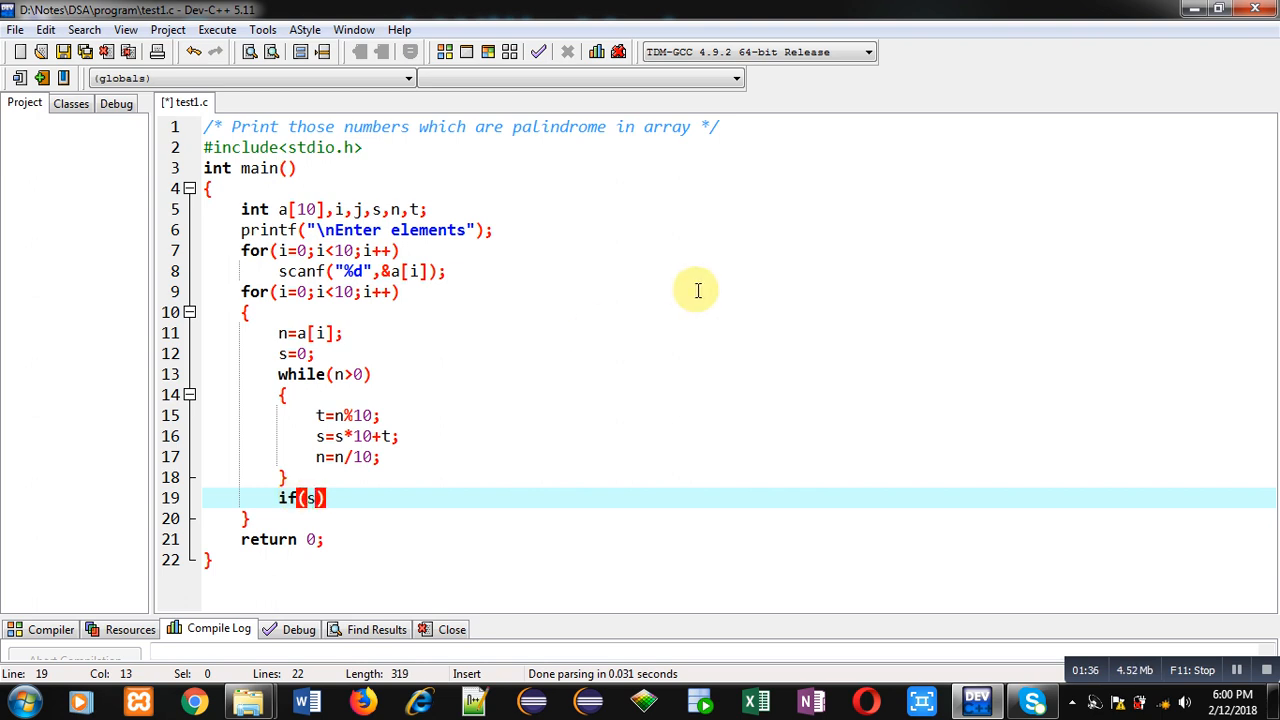
text(==a[i])
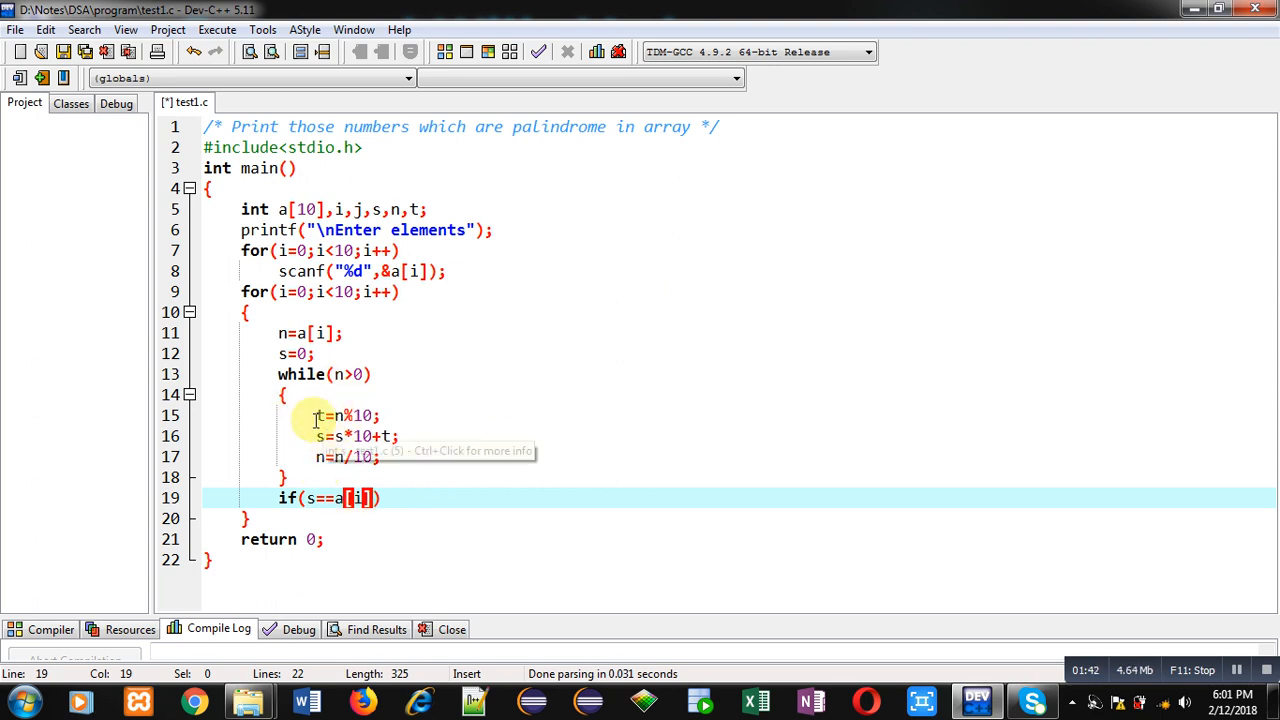
mouse_move(328, 390)
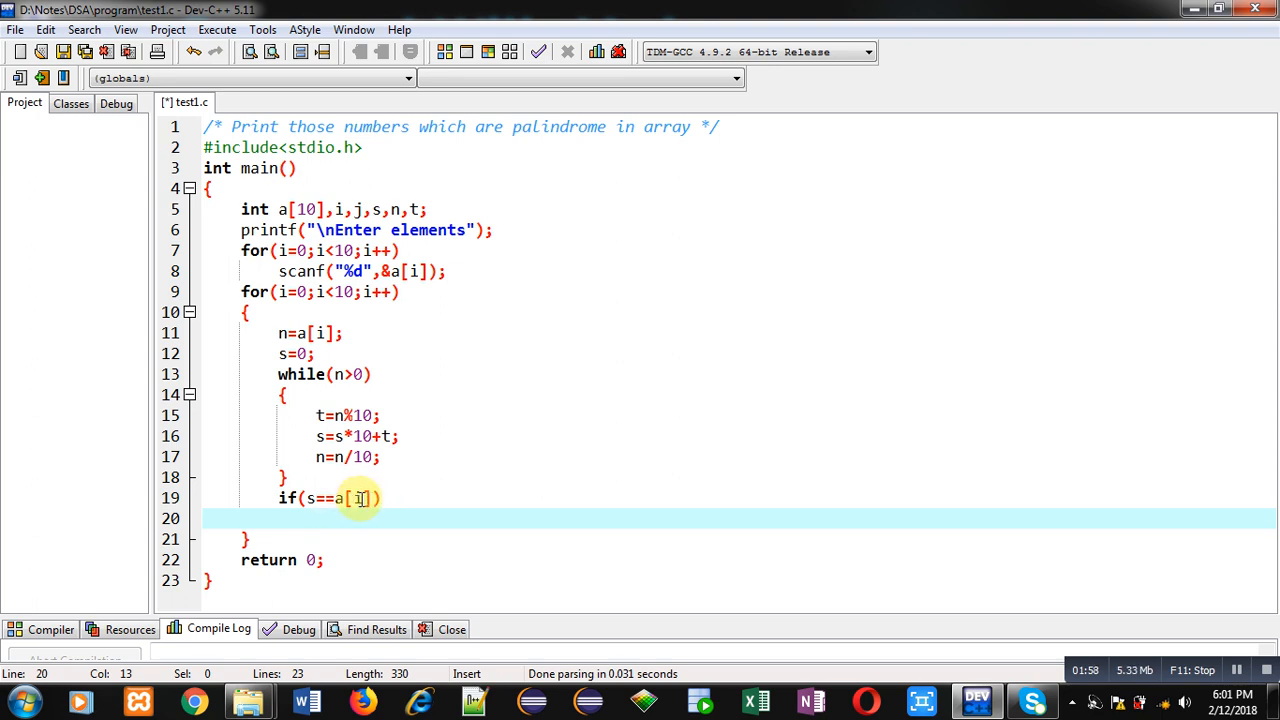
mouse_move(330, 520)
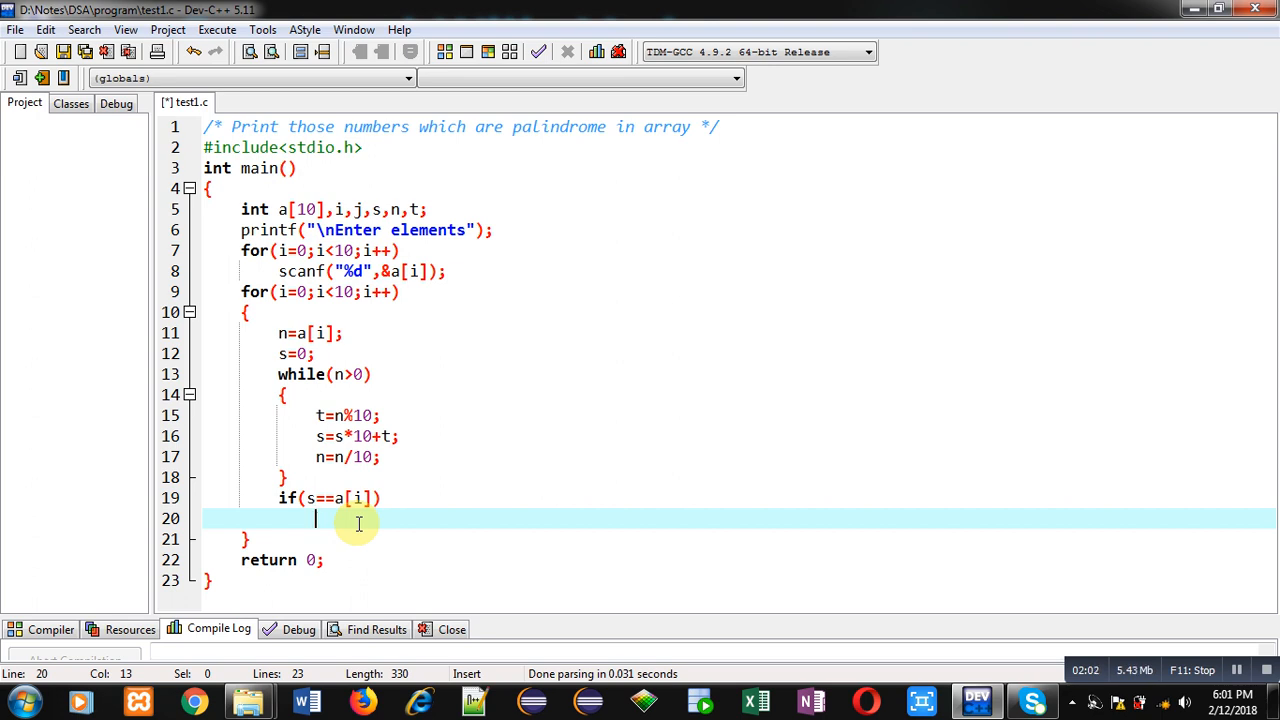
Write printf("\n %s is Palindrome",a[i]); under the if condition.
text(printf())
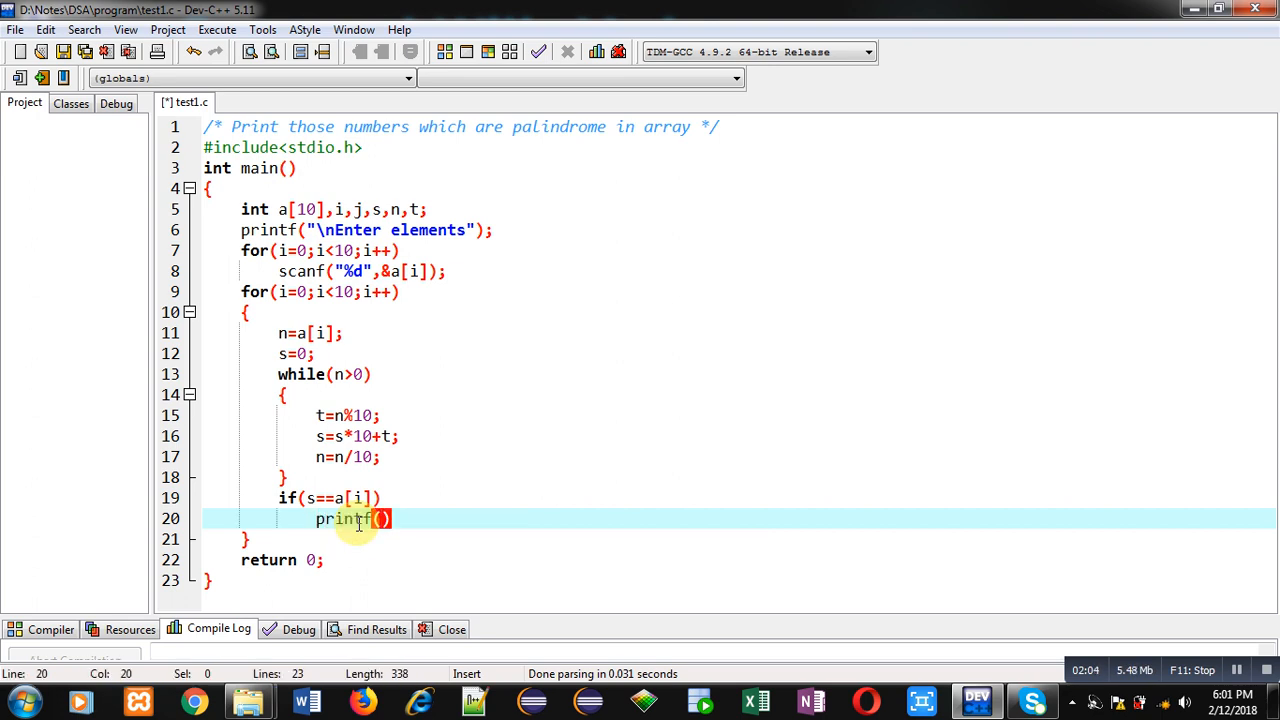
text("\n")
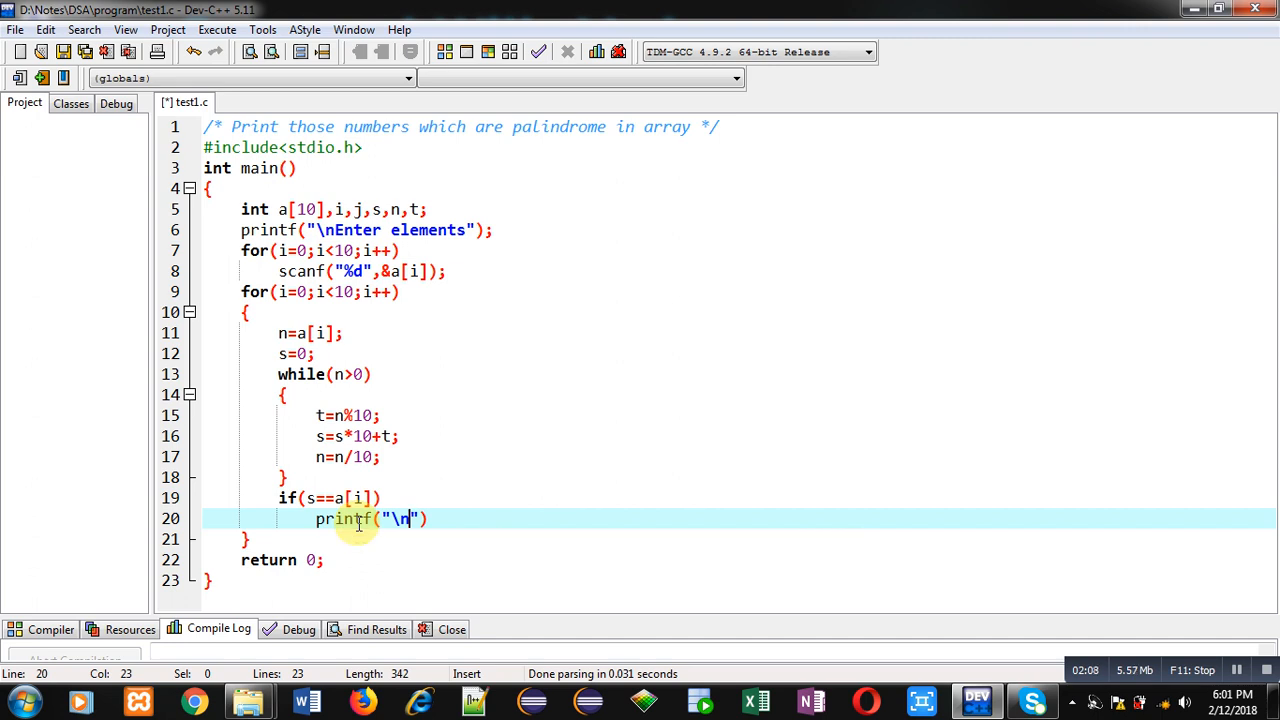
text(%s is P)
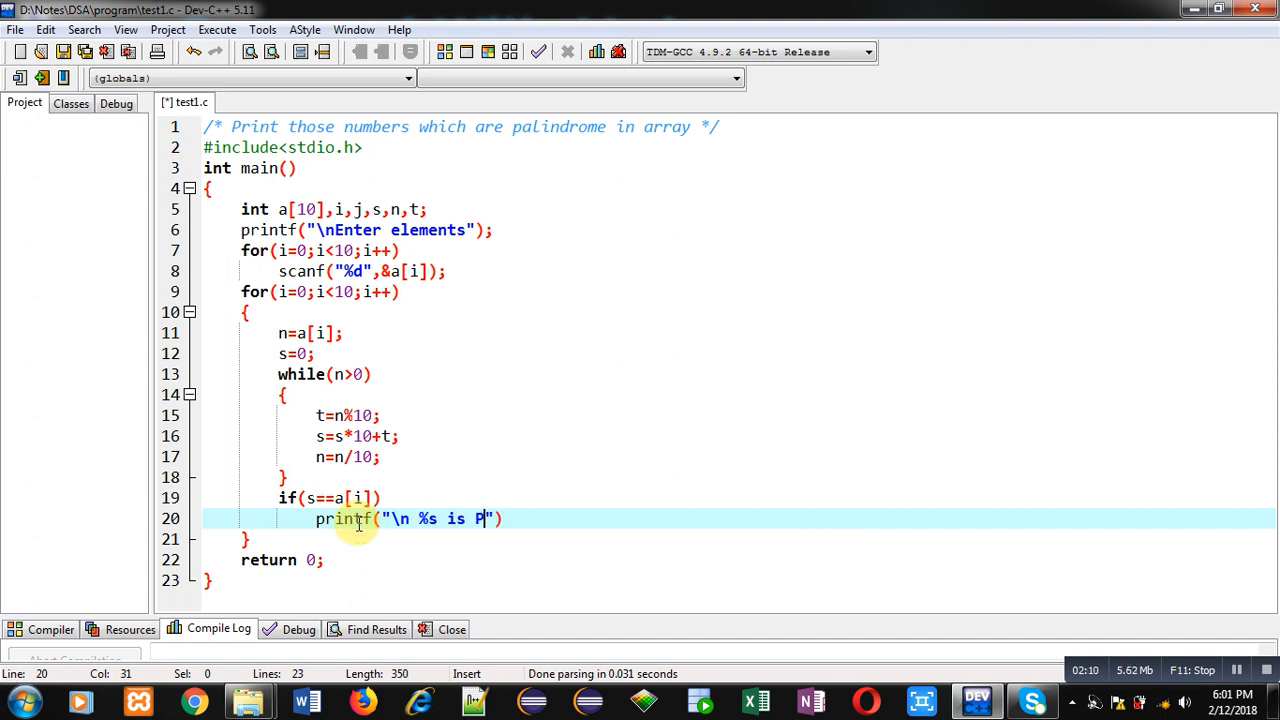
text(alindrome)
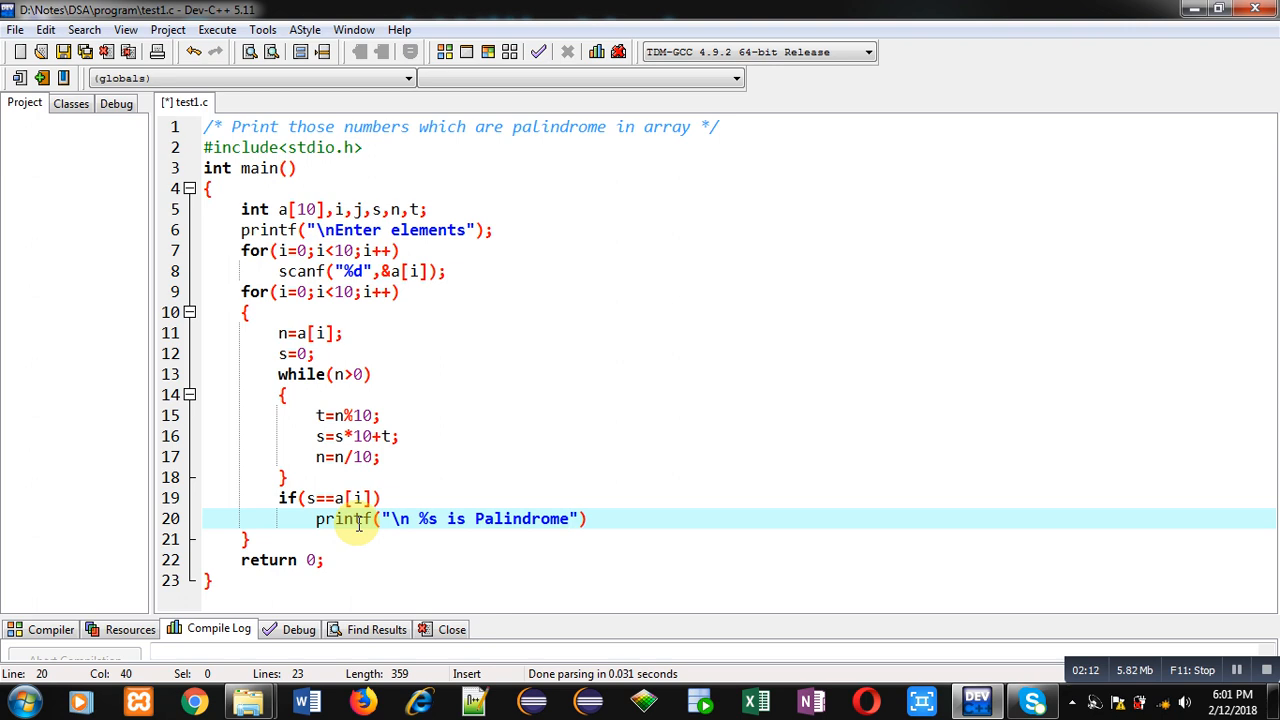
text(,a[i])
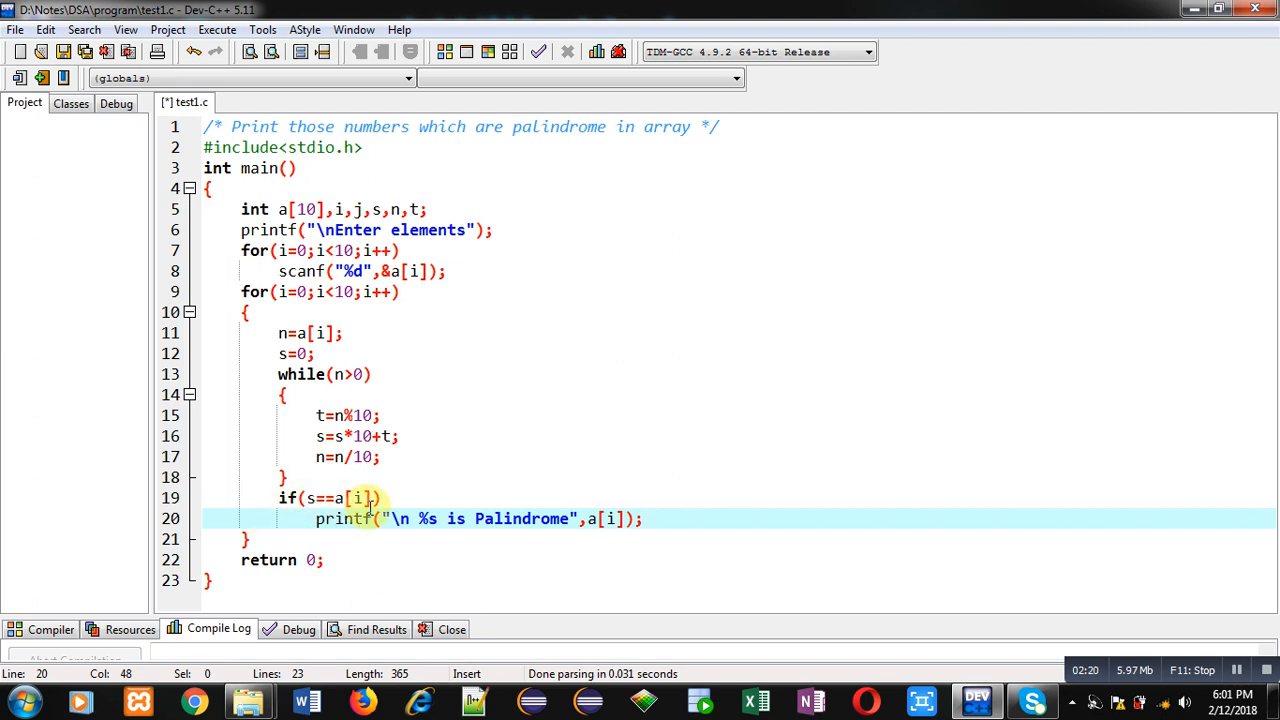
mouse_move(608, 528)
text(d)
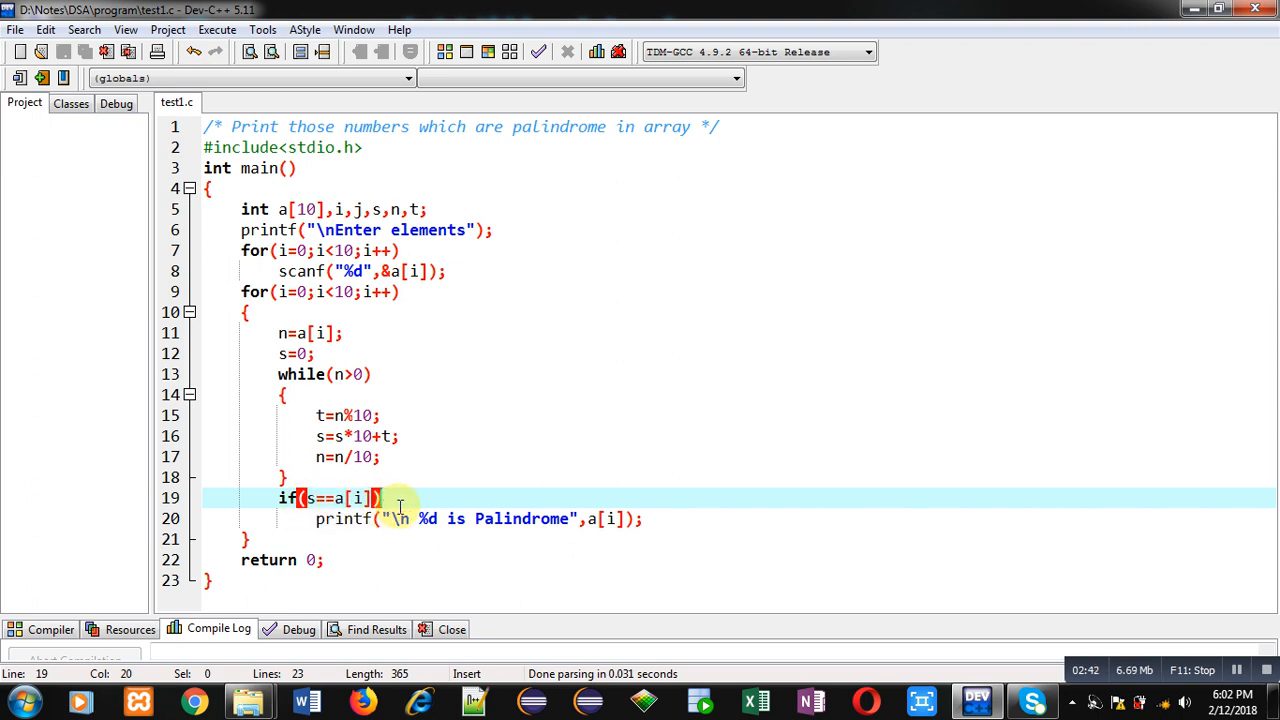
mouse_move(424, 516)
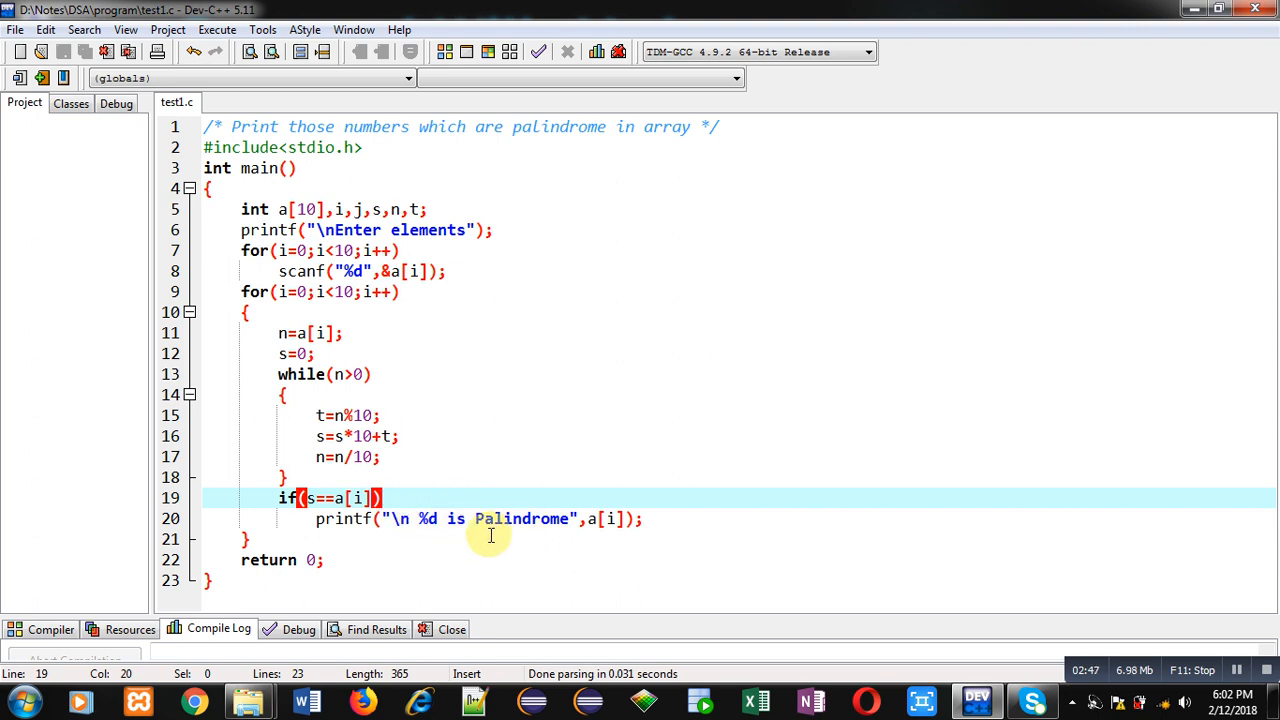
Compile and run the palindrome program from the Execute menu.
click(216, 30)
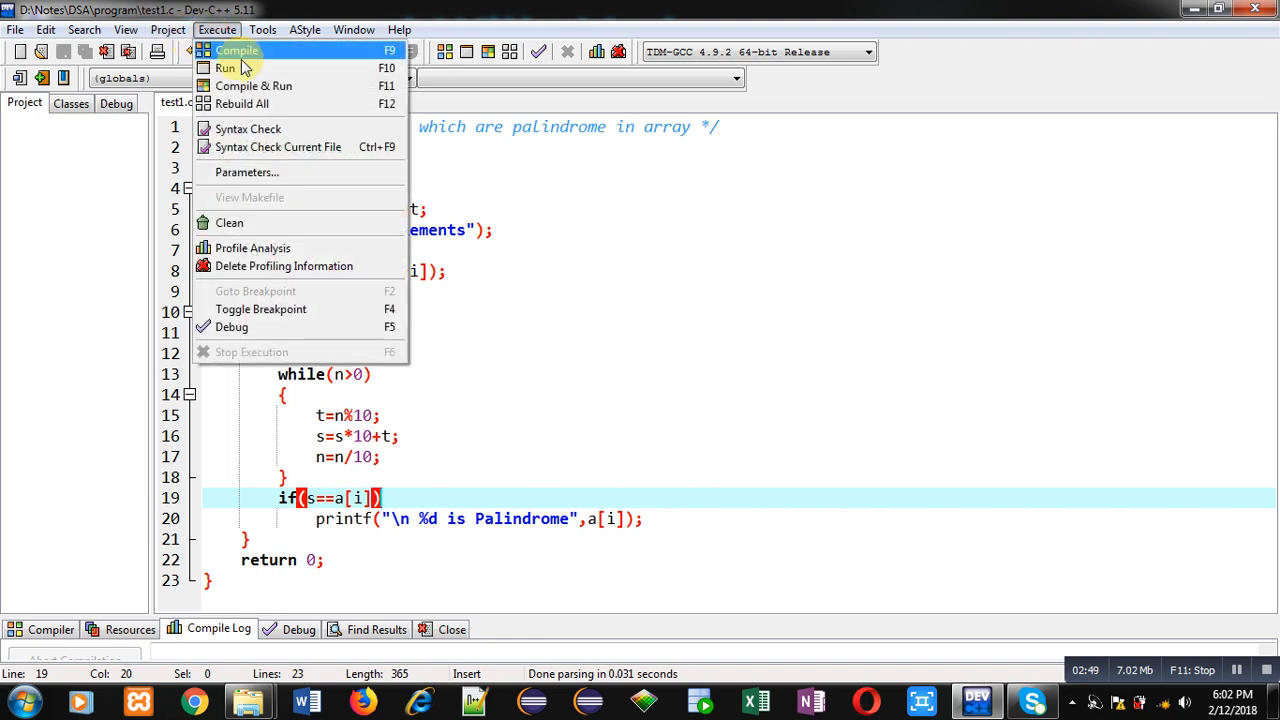
click(252, 84)
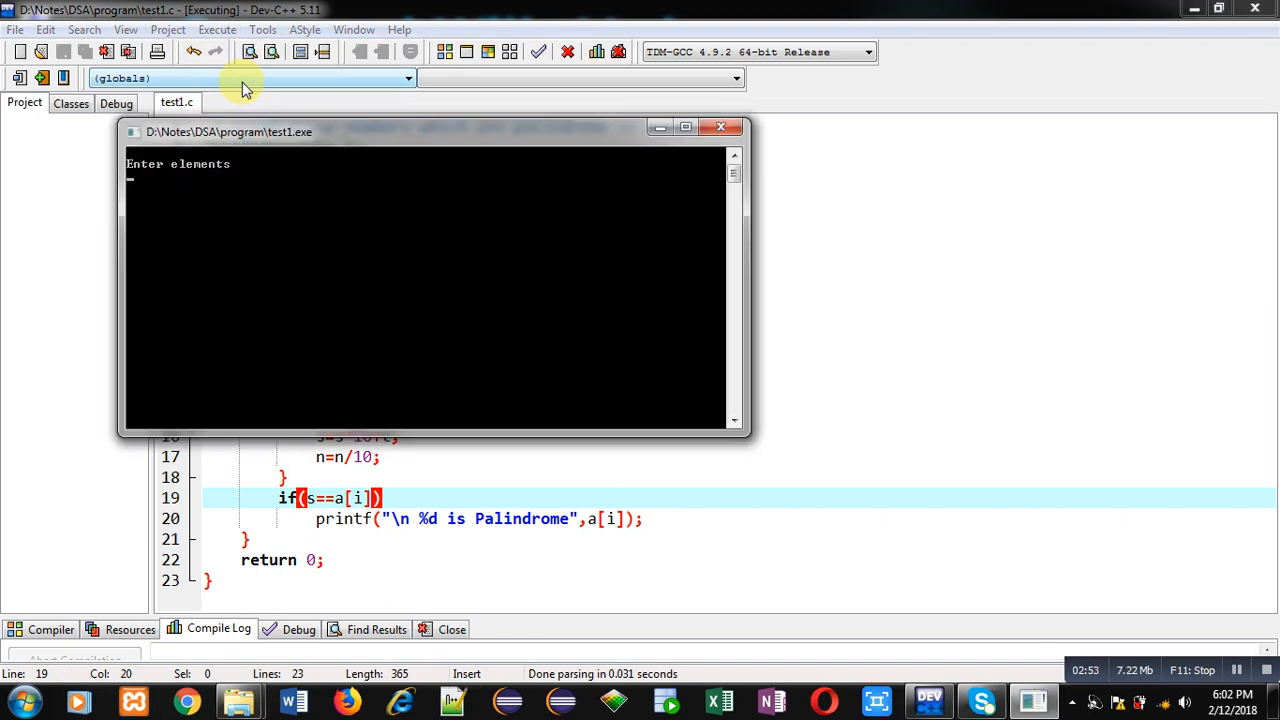
Enter the first integers 123, 456, 567, 34 in the console window.
text(123)
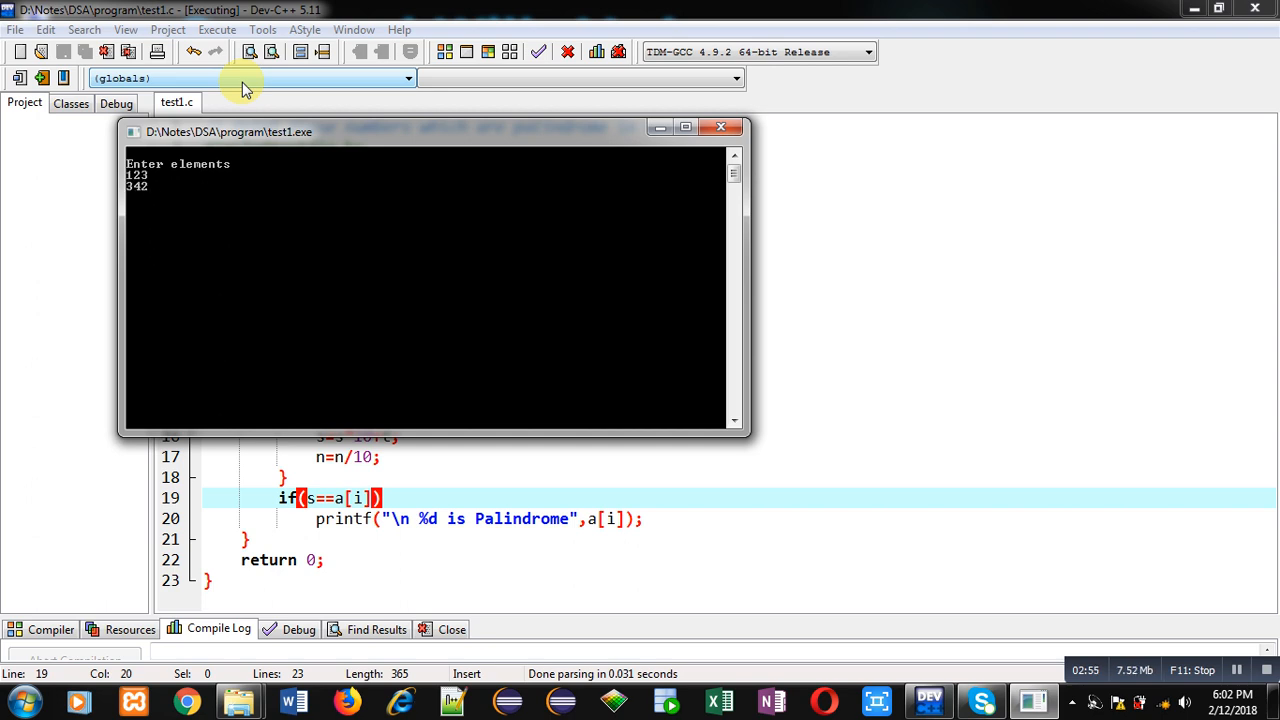
text(456)
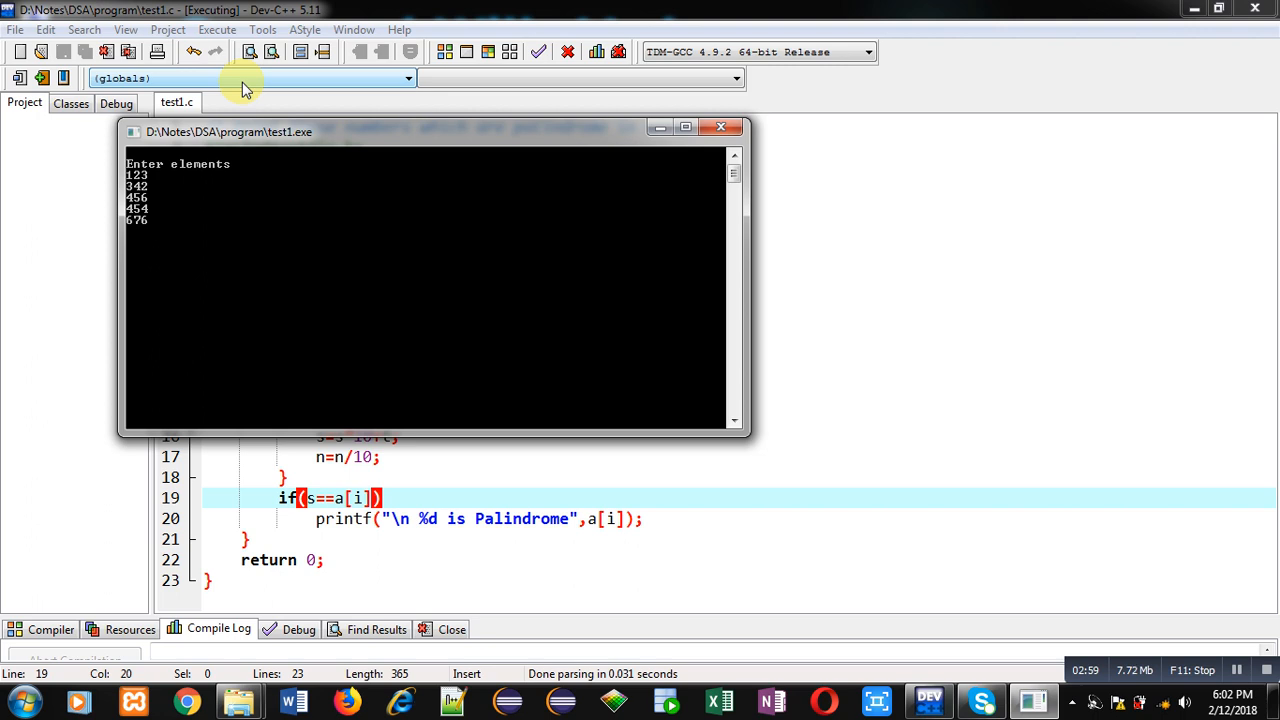
text(5678)
text(45)
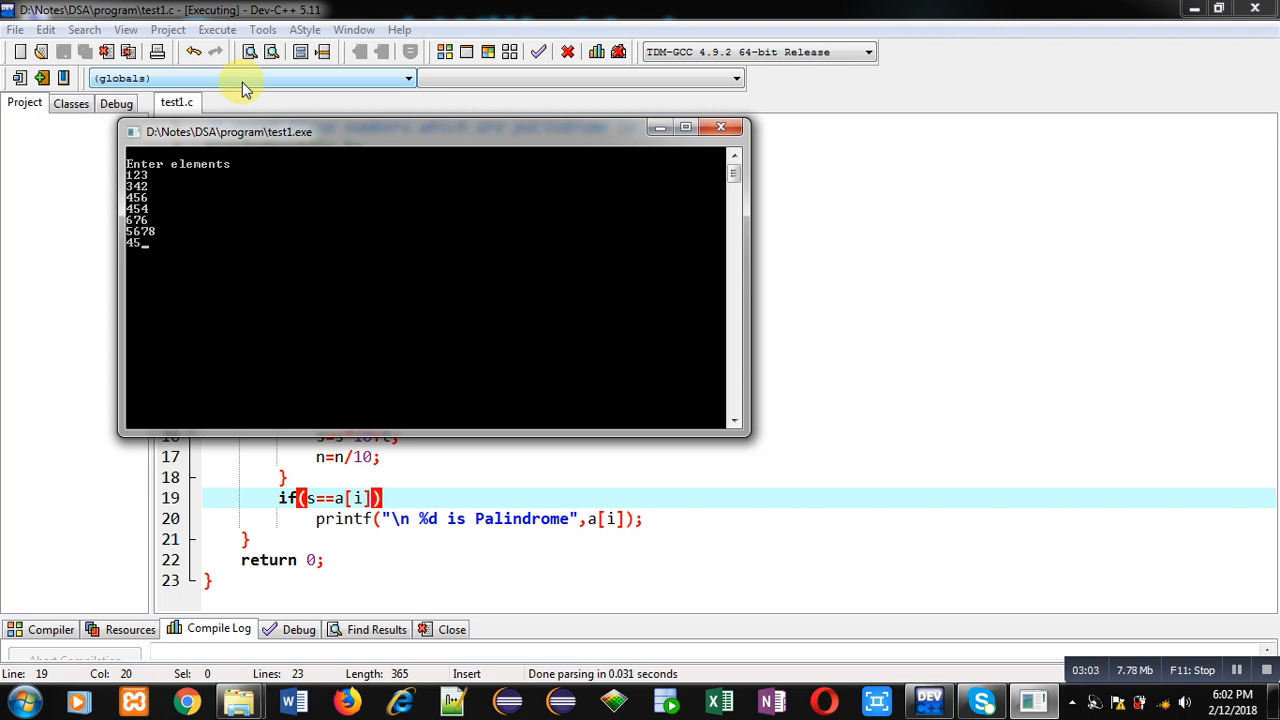
text(34)
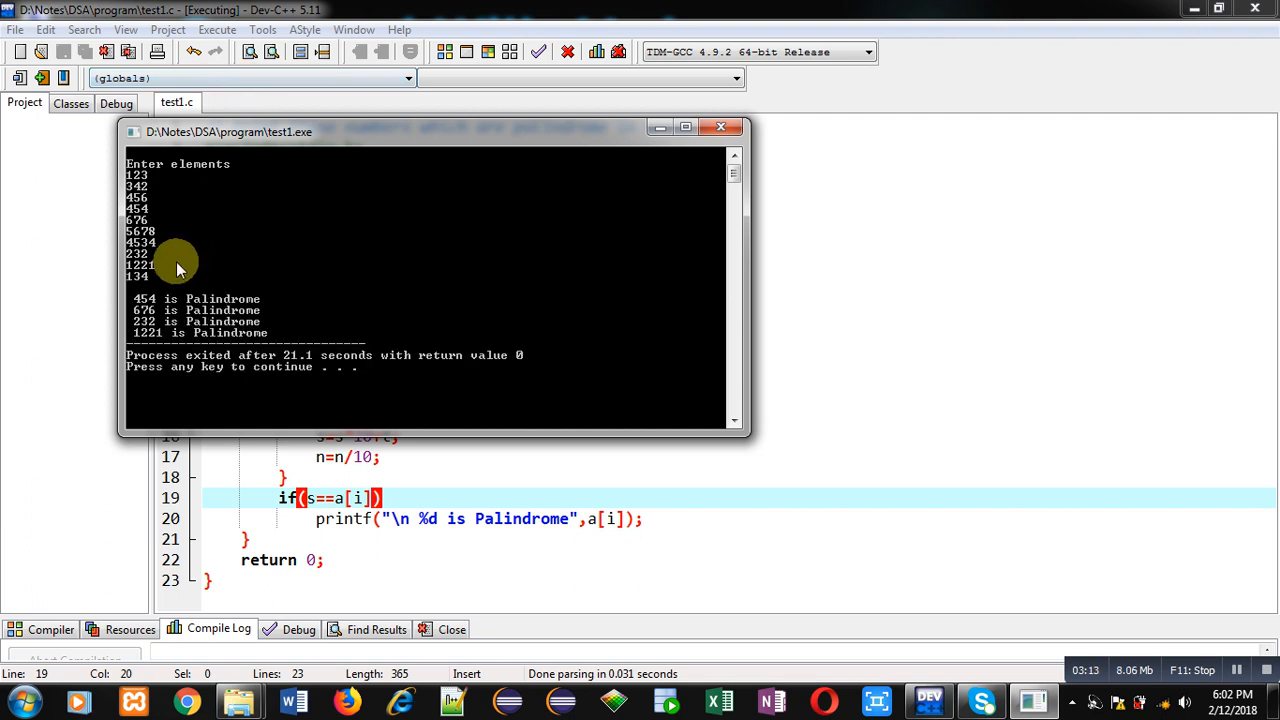
mouse_move(136, 310)
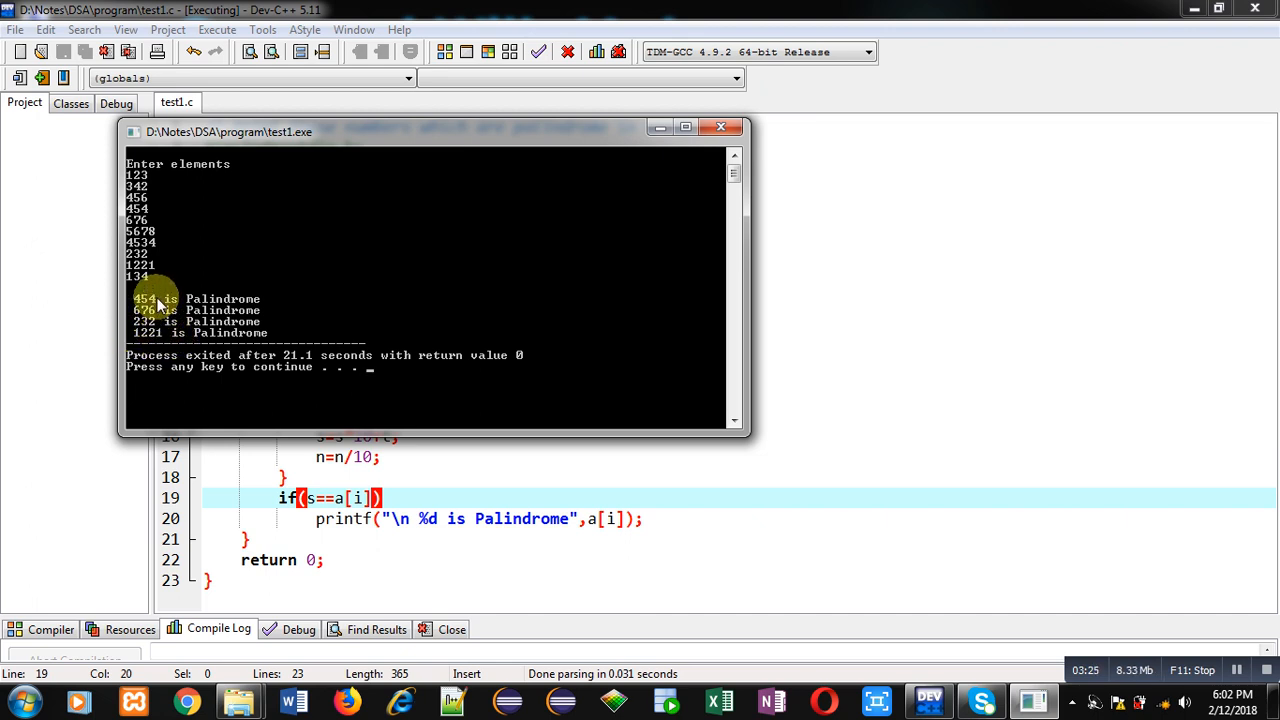
mouse_move(168, 212)
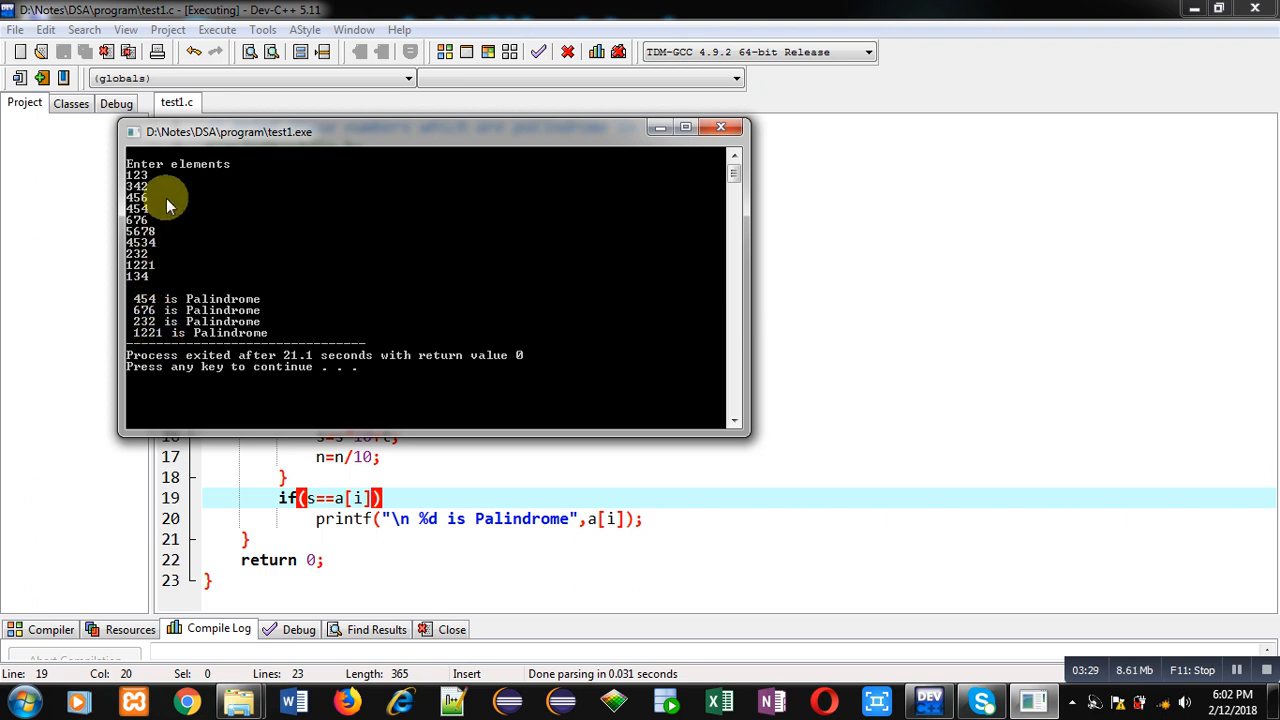
mouse_move(150, 190)
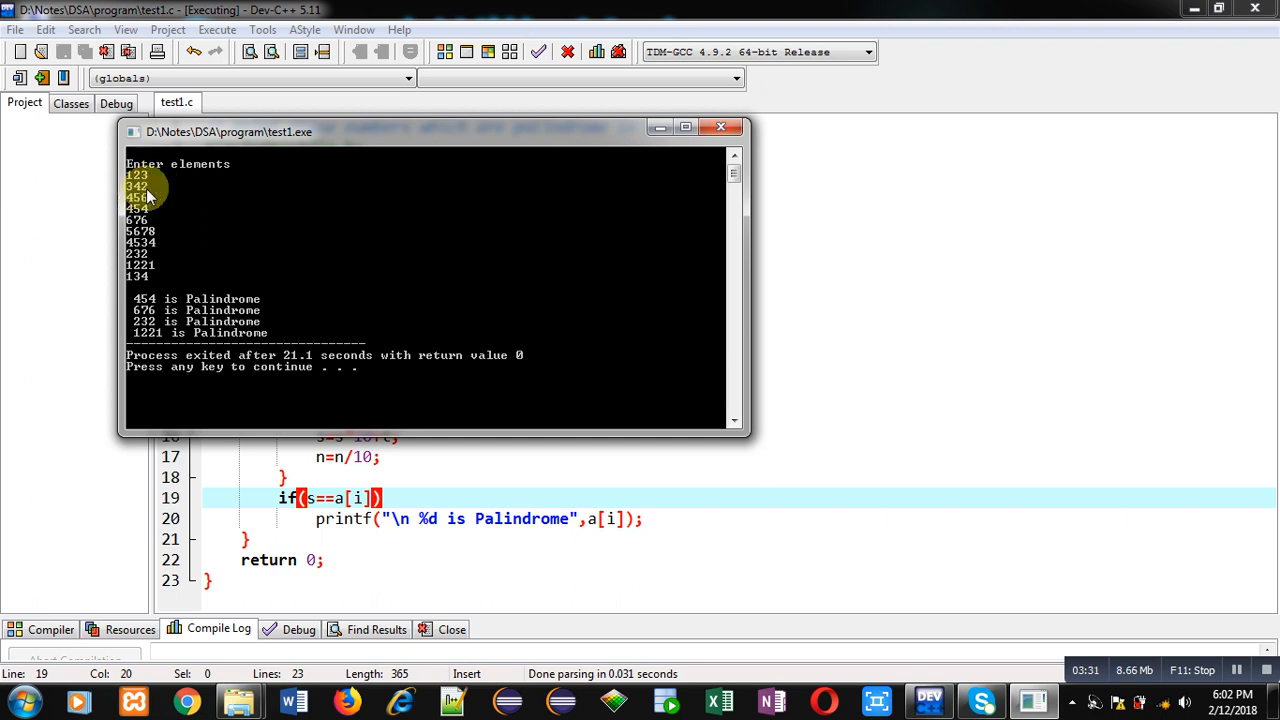
mouse_move(170, 192)
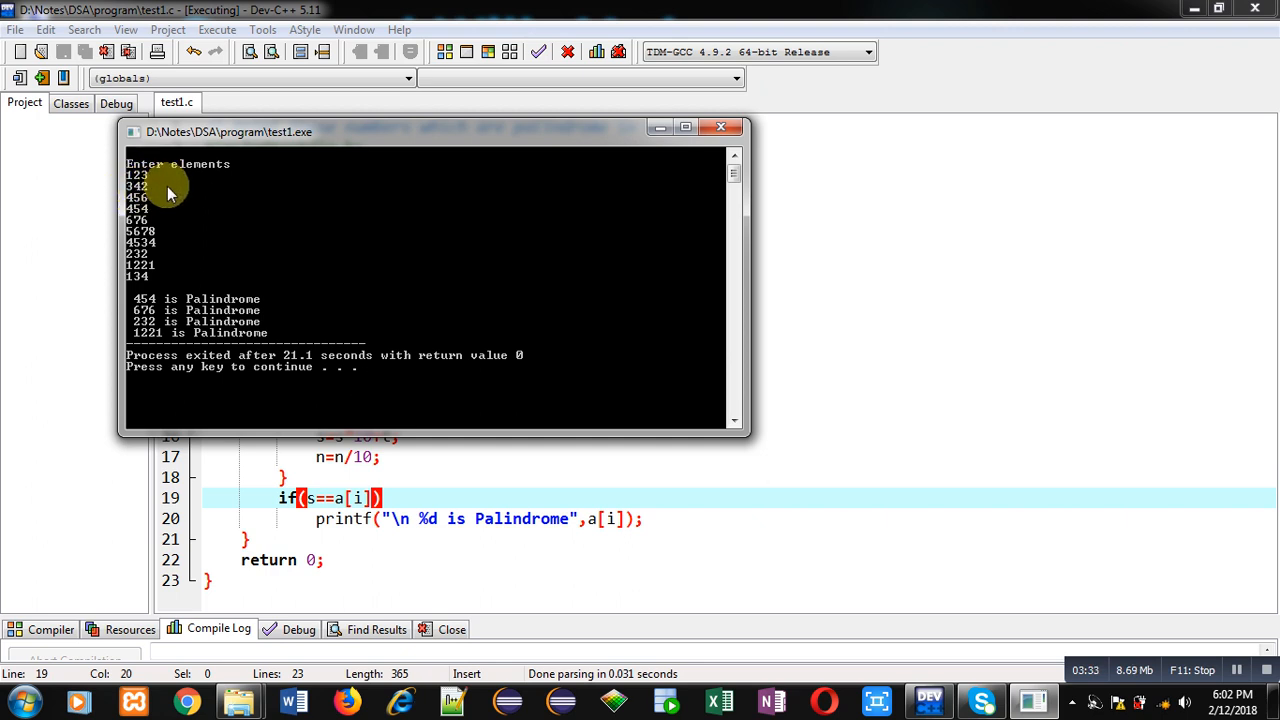
mouse_move(446, 336)
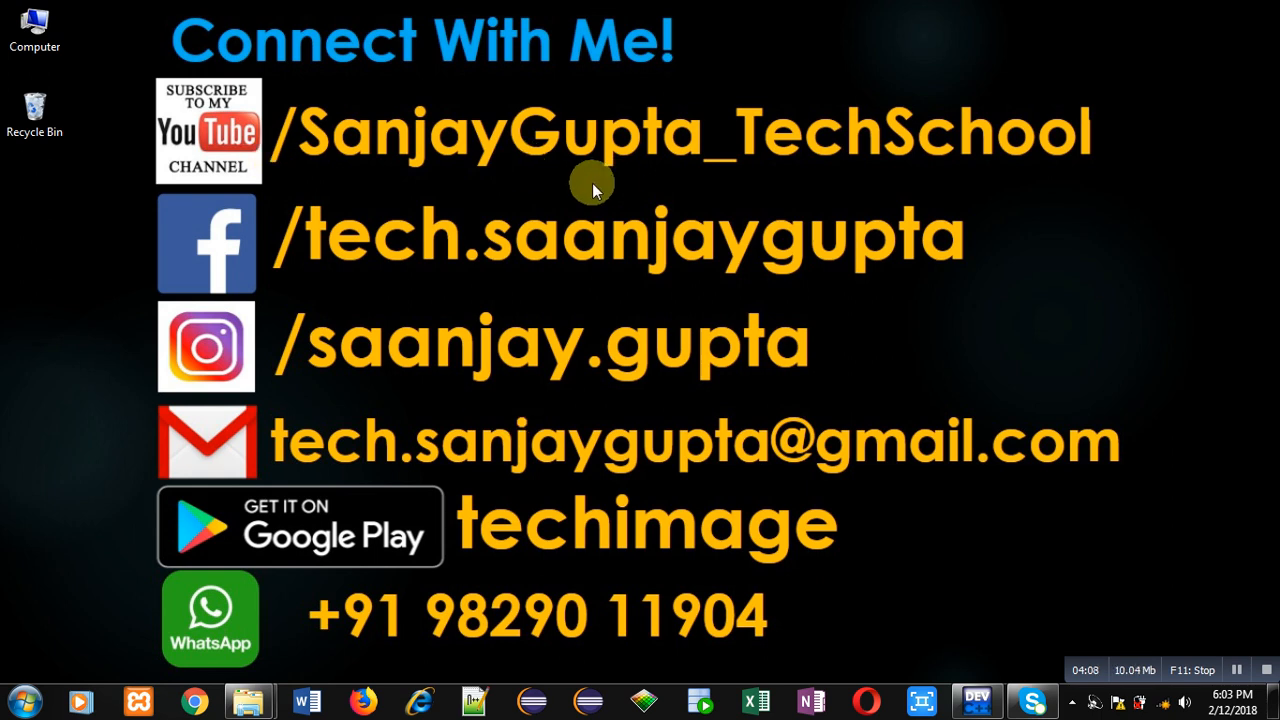
mouse_move(310, 180)
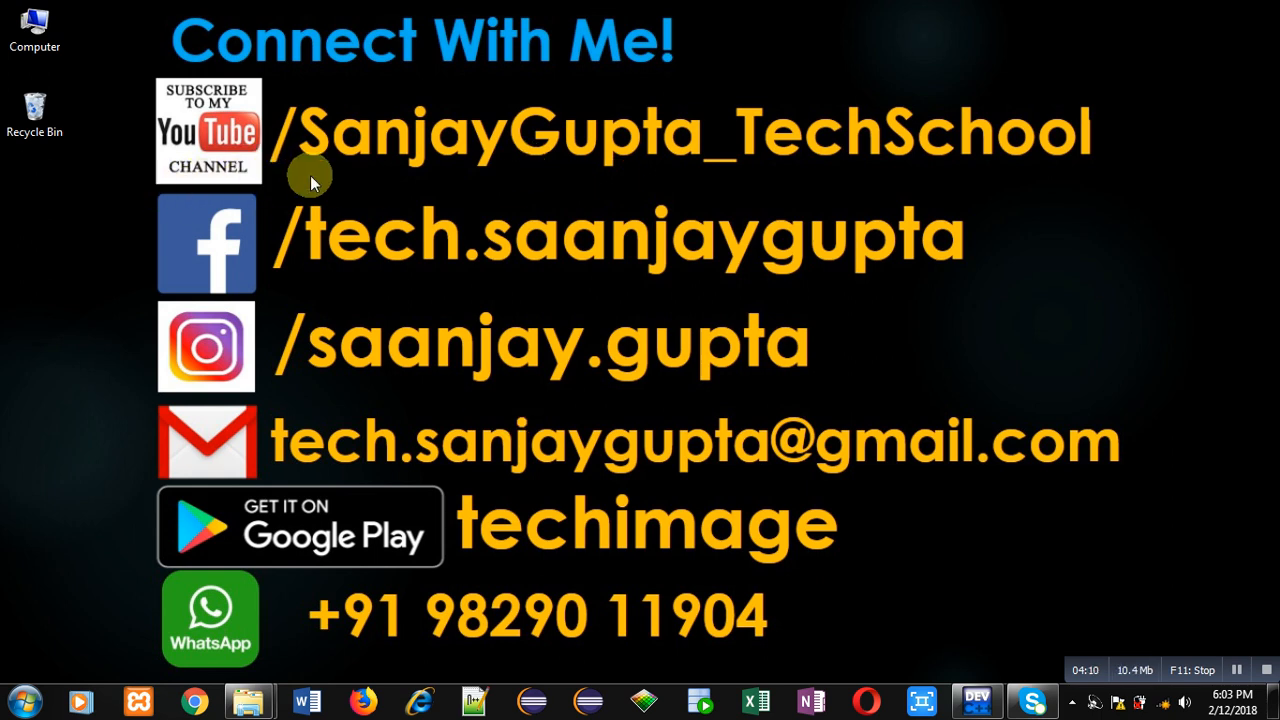
mouse_move(380, 172)
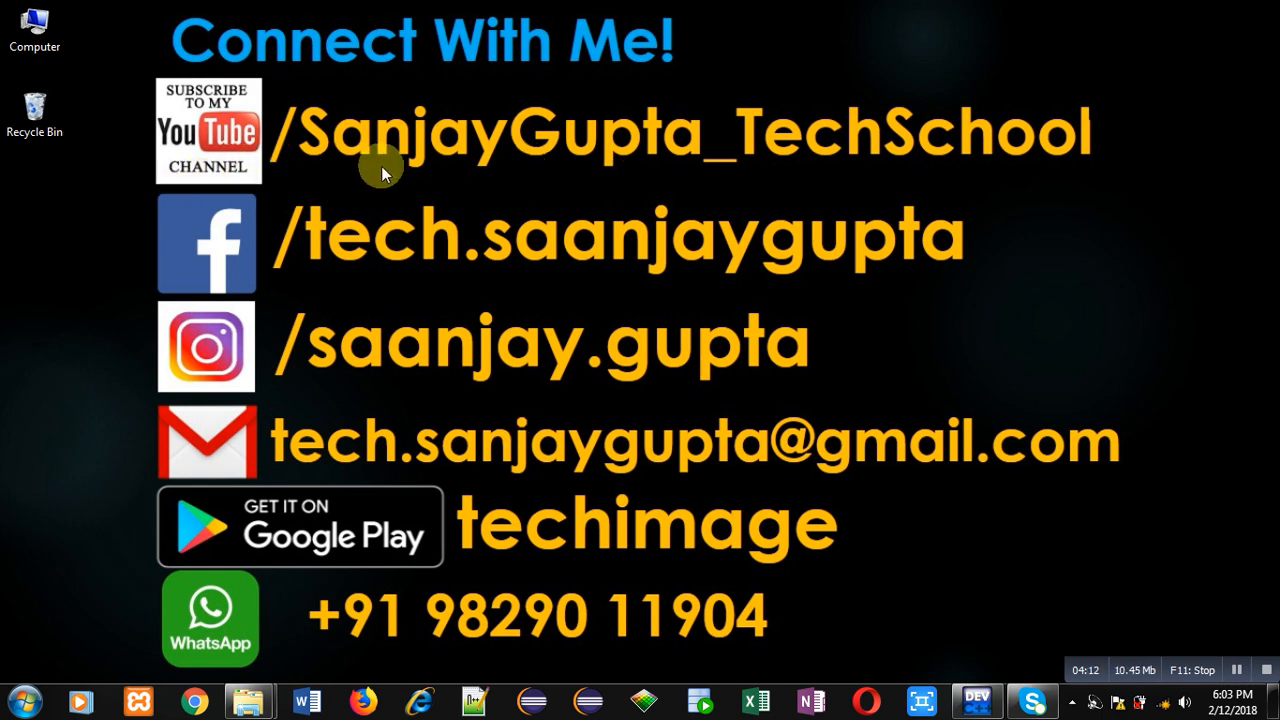
mouse_move(322, 184)
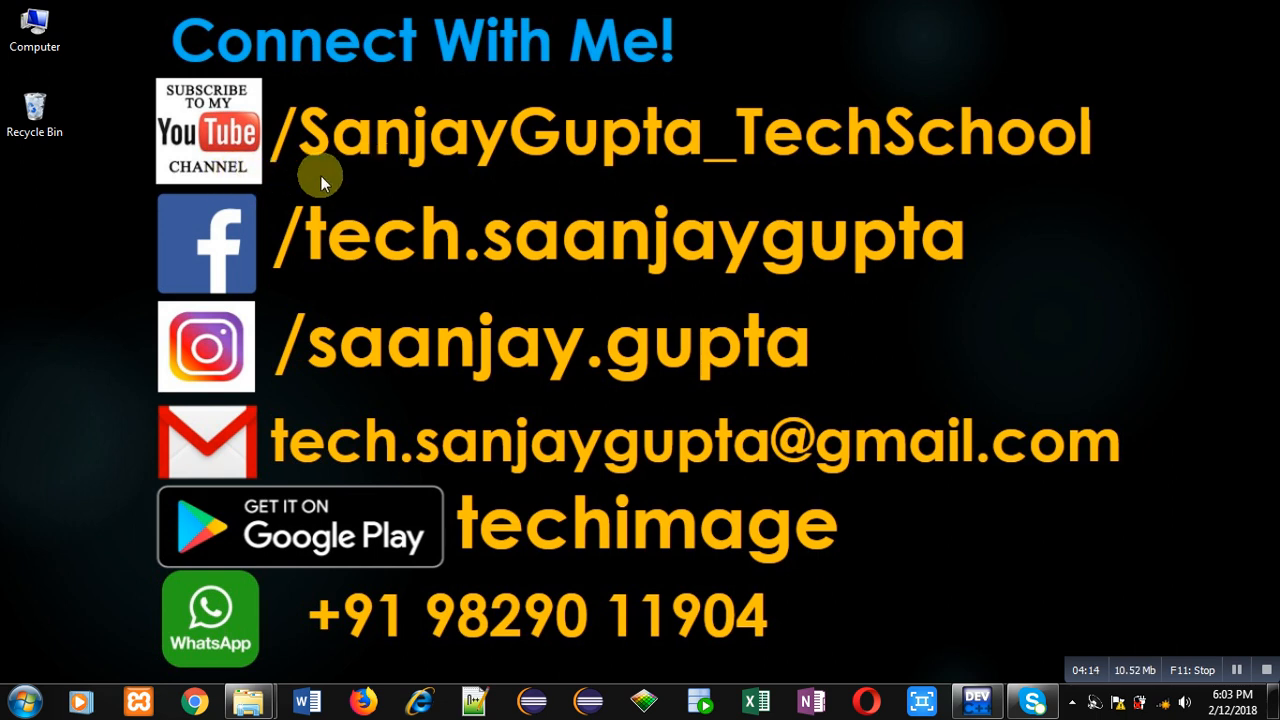
mouse_move(770, 188)
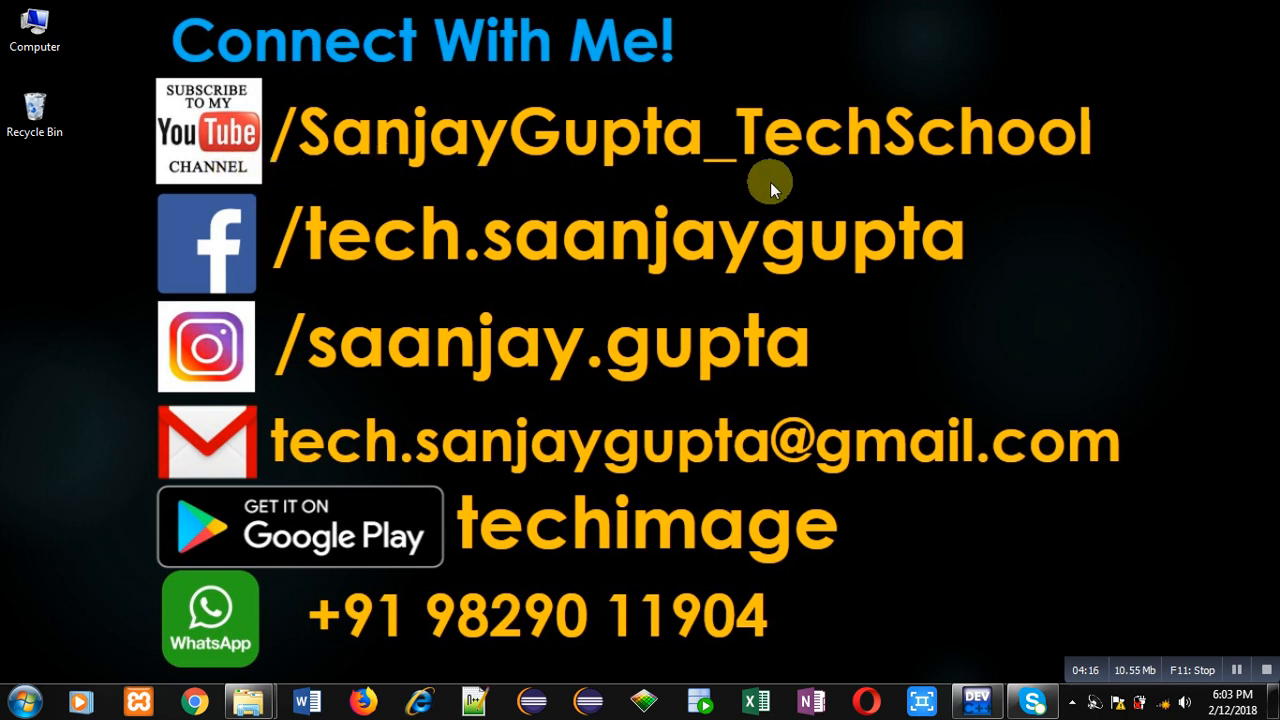
mouse_move(490, 564)
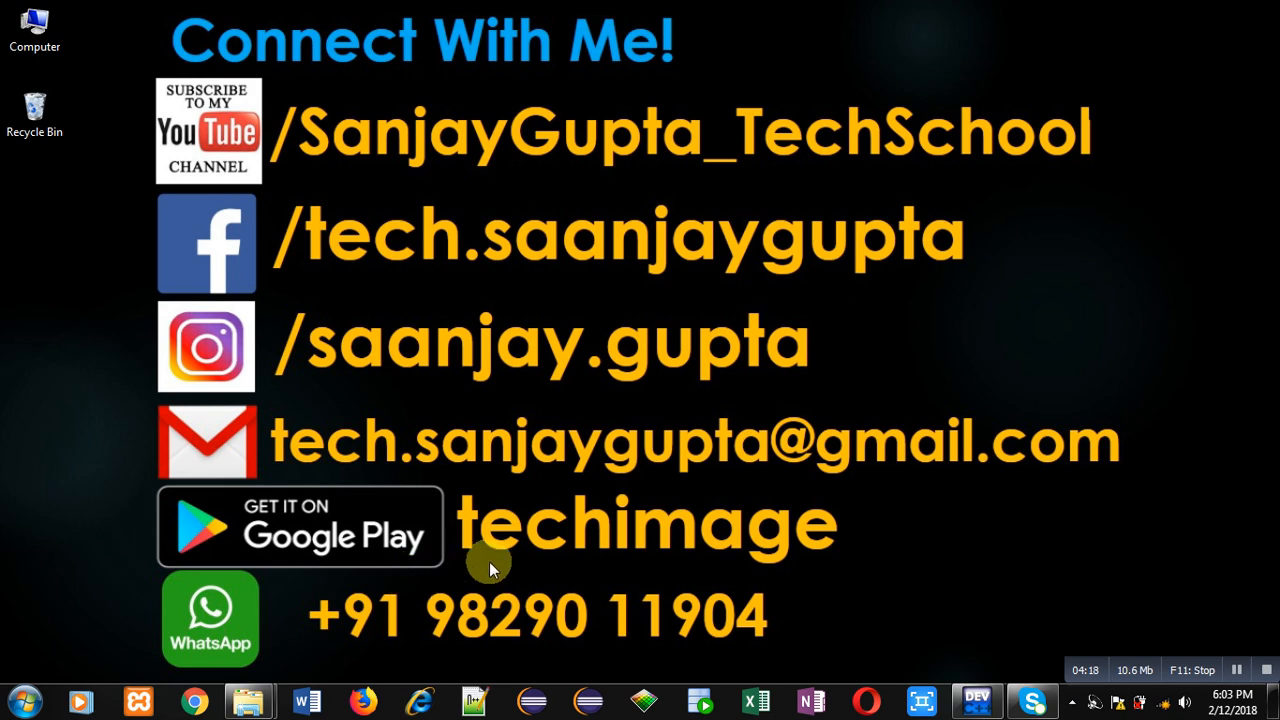
mouse_move(398, 588)
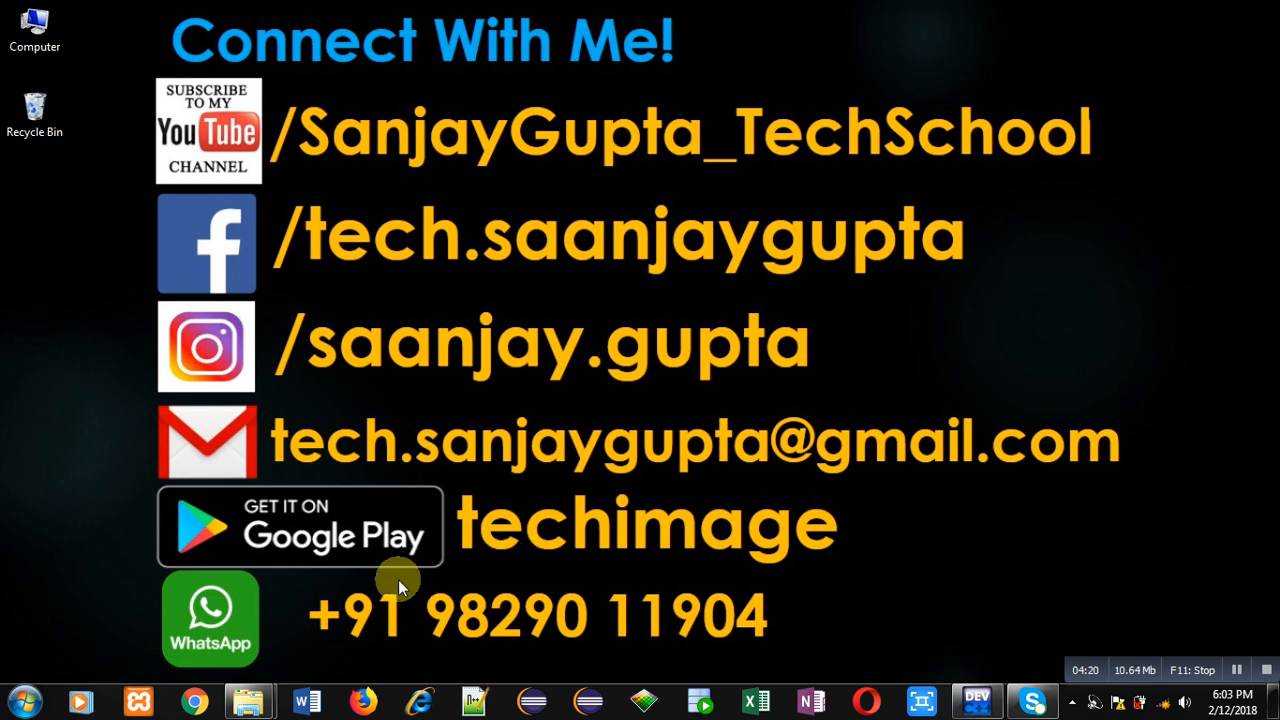
mouse_move(724, 590)
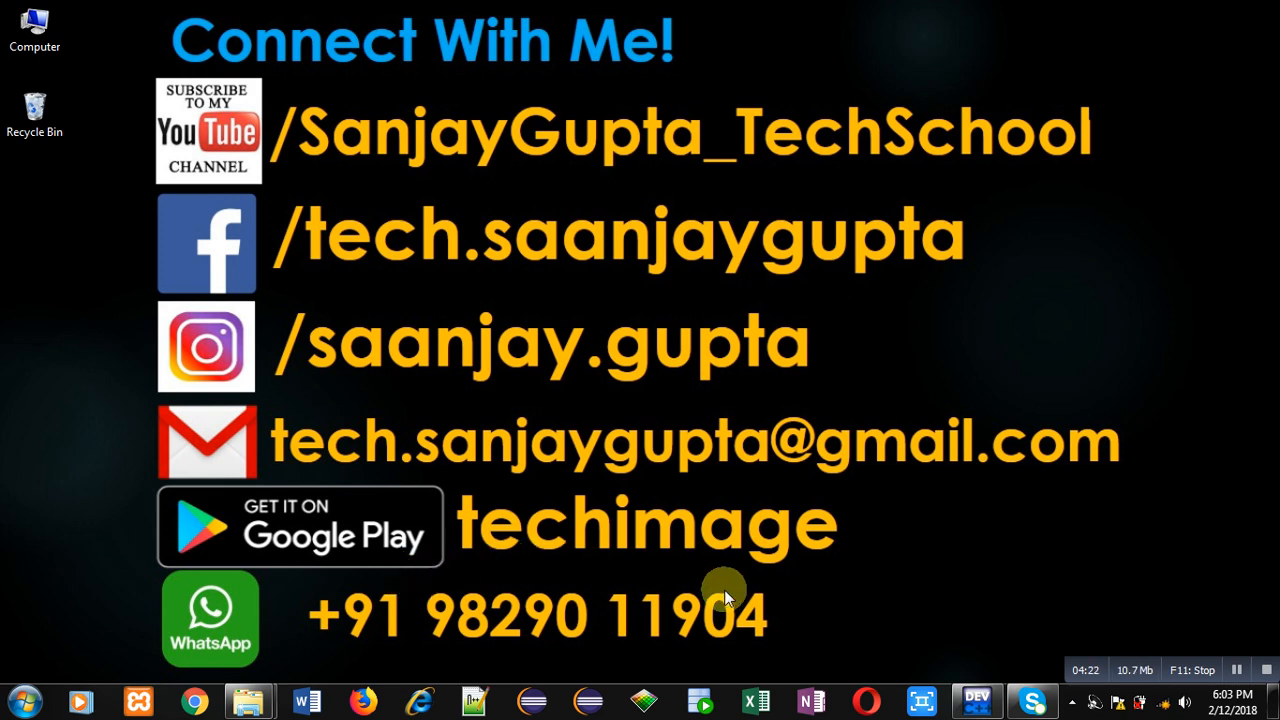